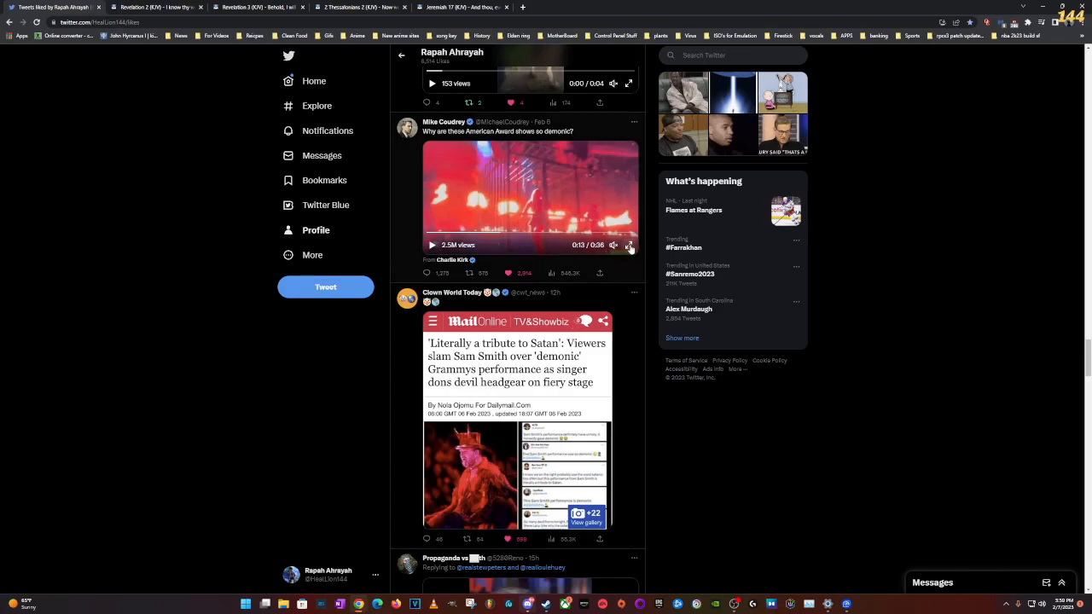
Step: Read Revelation 3 verses 9–20, then switch to the 2 Thessalonians 2 (KJV) tab
click(629, 246)
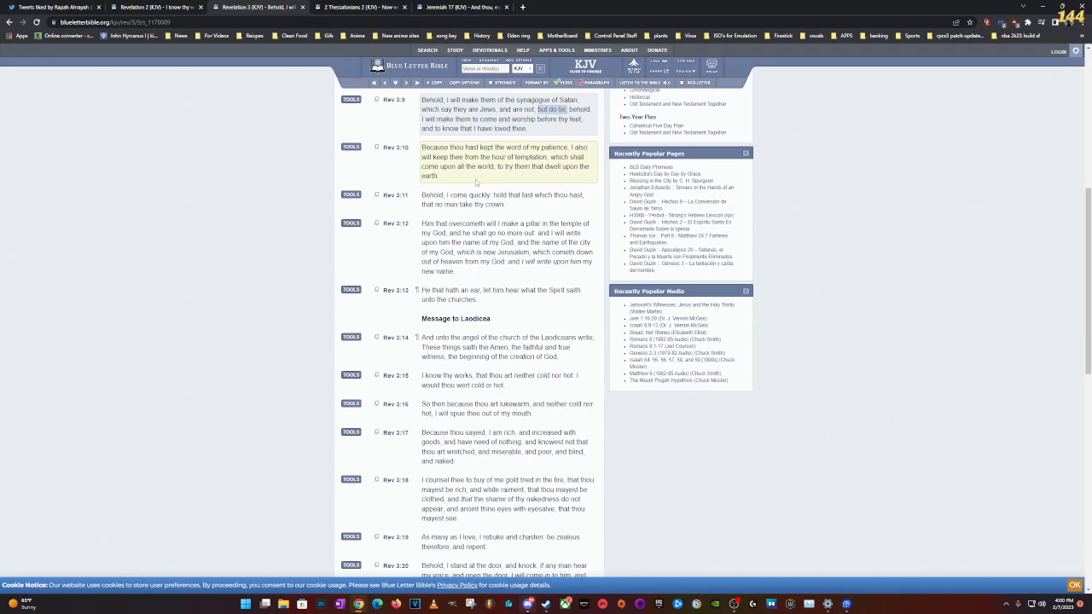
click(60, 6)
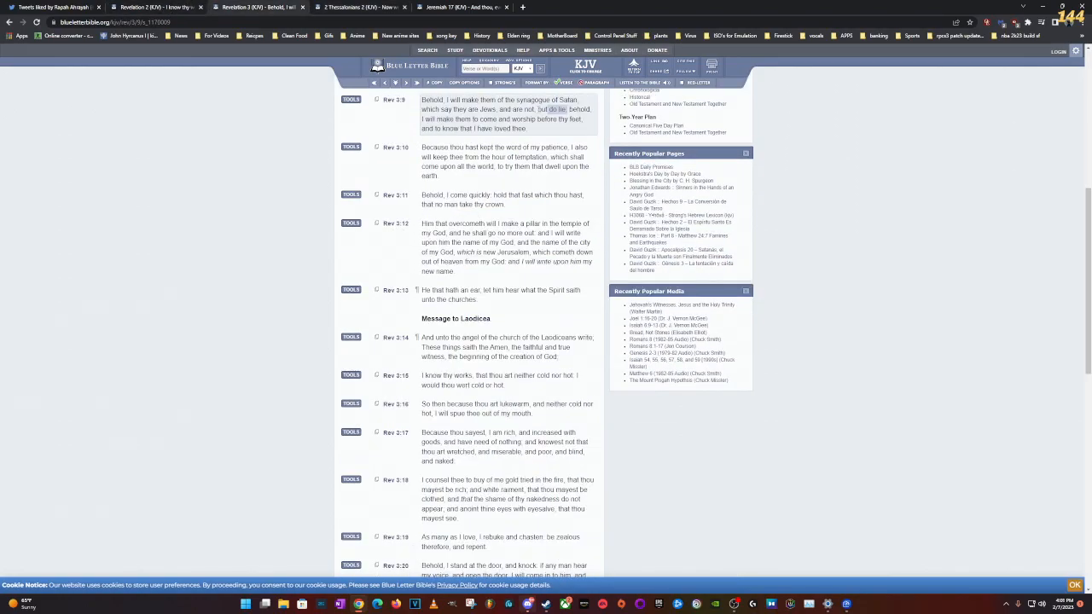
click(358, 7)
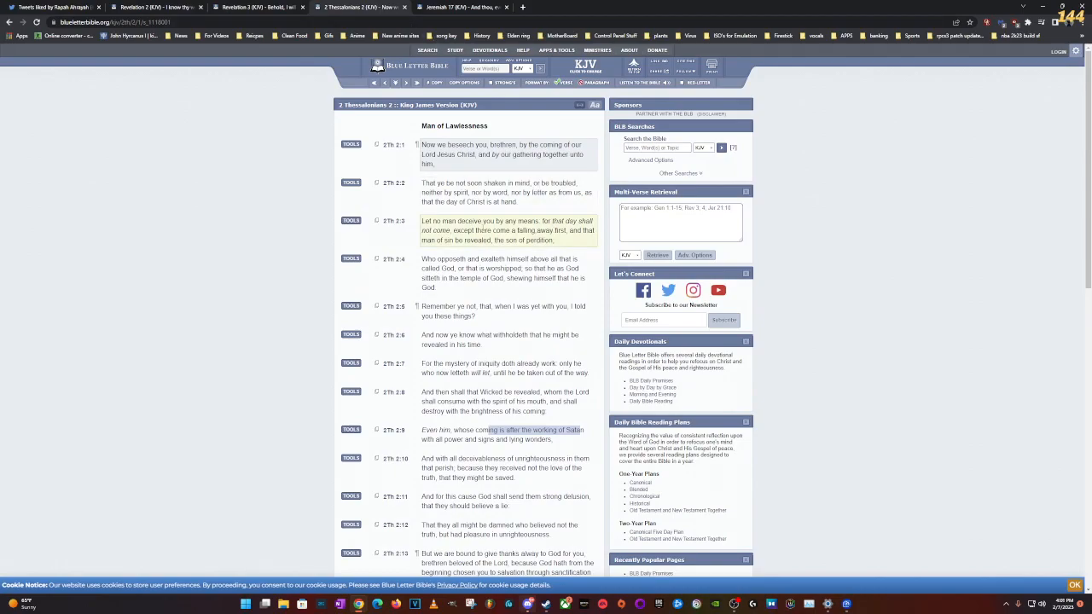
Step: Clear the highlighted words in verses 9 and 3 of 2 Thessalonians 2
click(499, 192)
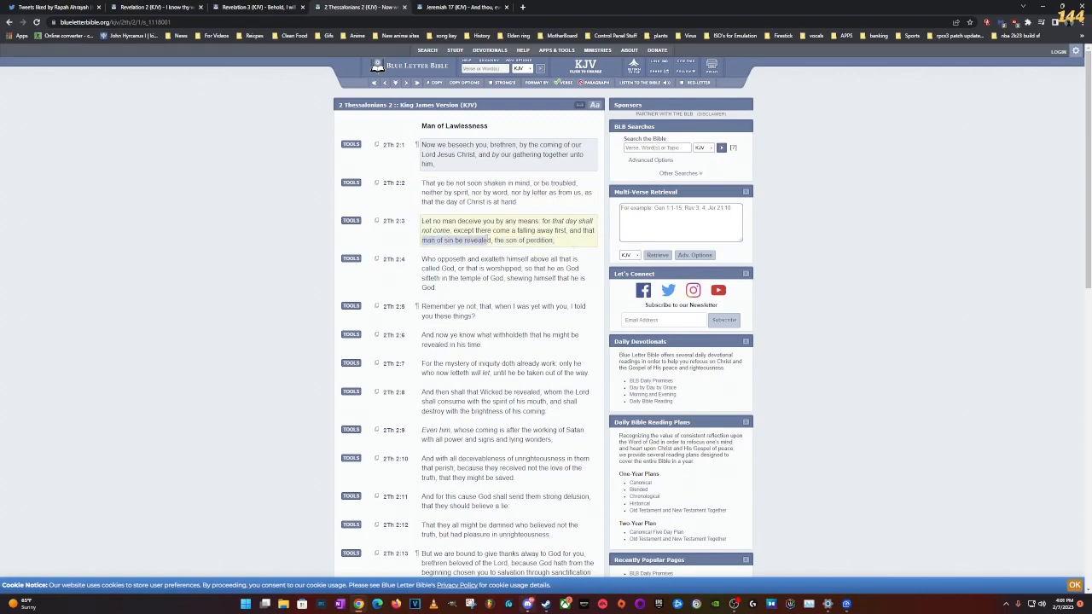
click(503, 269)
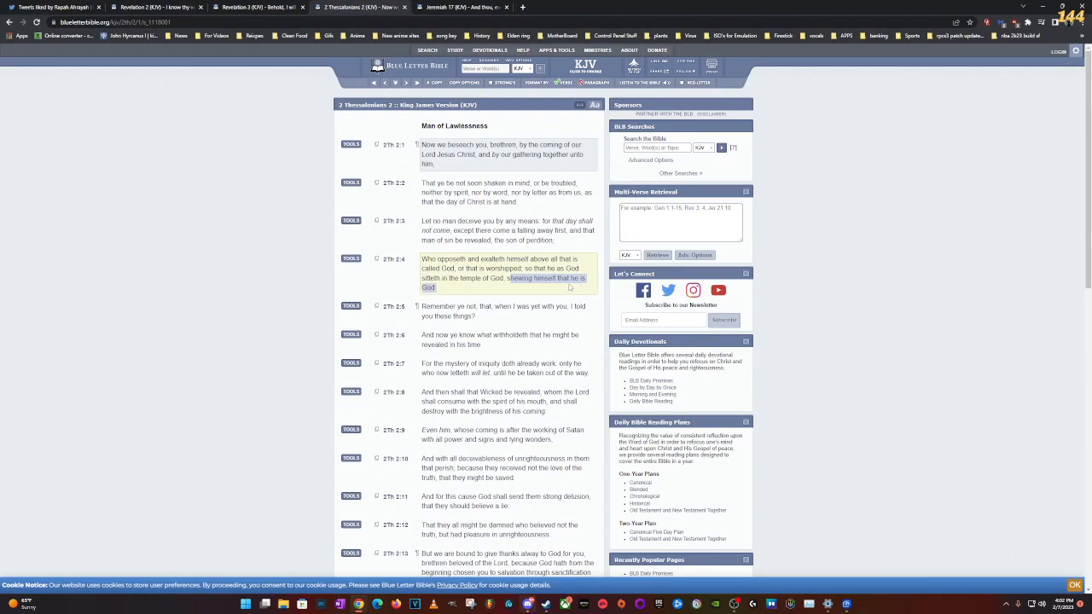
mouse_move(568, 288)
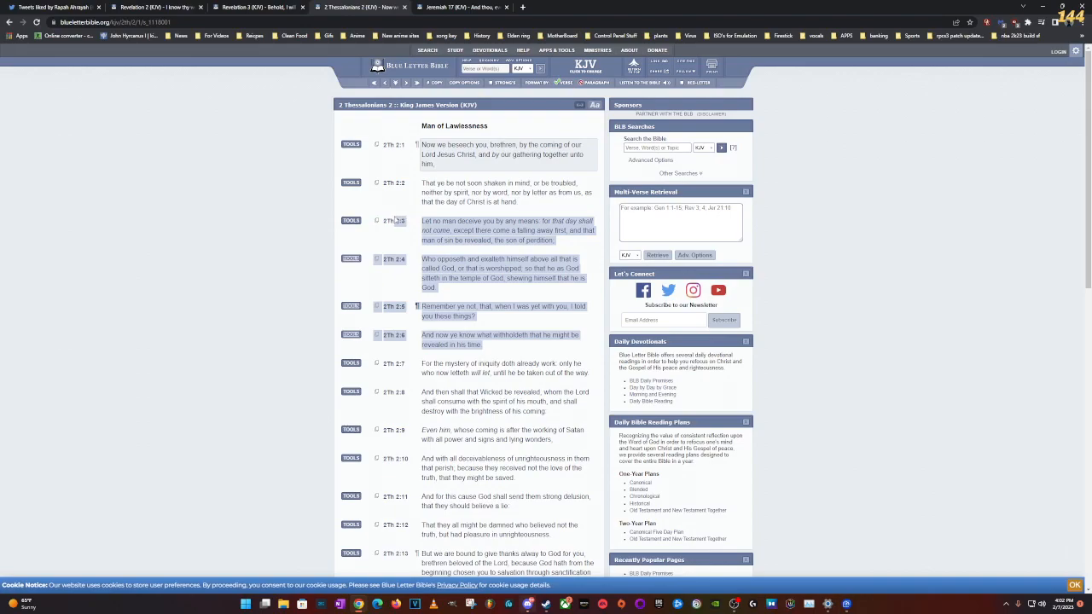
mouse_move(394, 221)
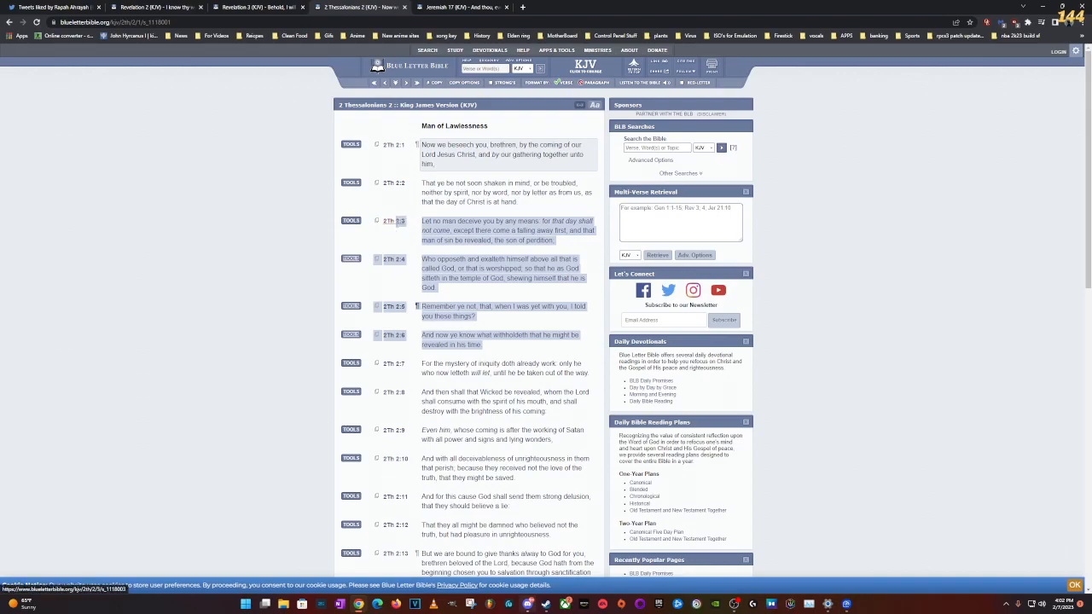
mouse_move(395, 224)
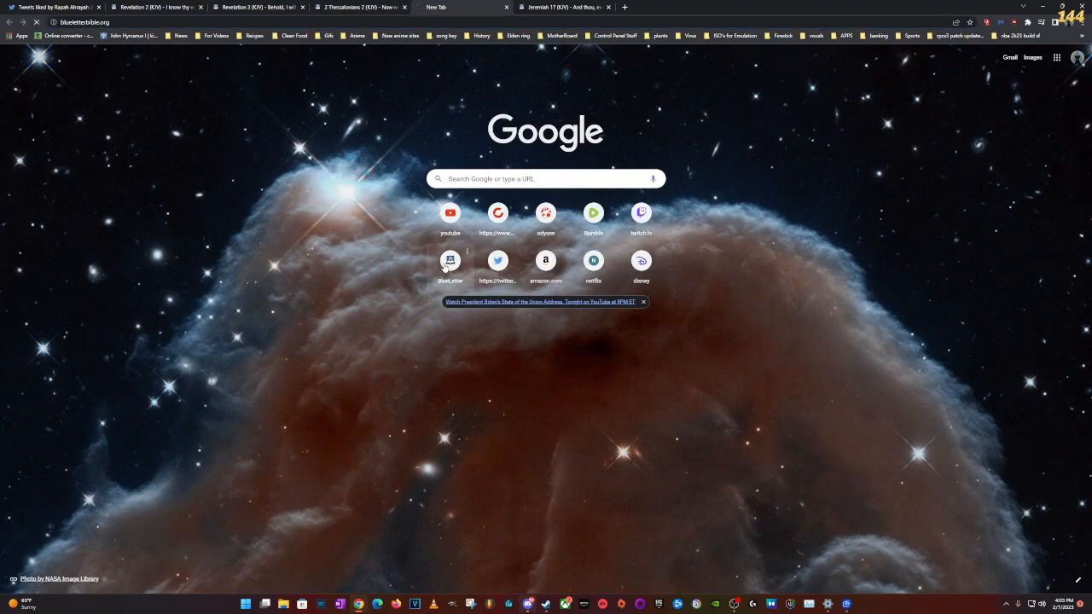
Step: Search the Bible for 'psa 17' and scroll through Psalm 17 in the KJV
click(450, 260)
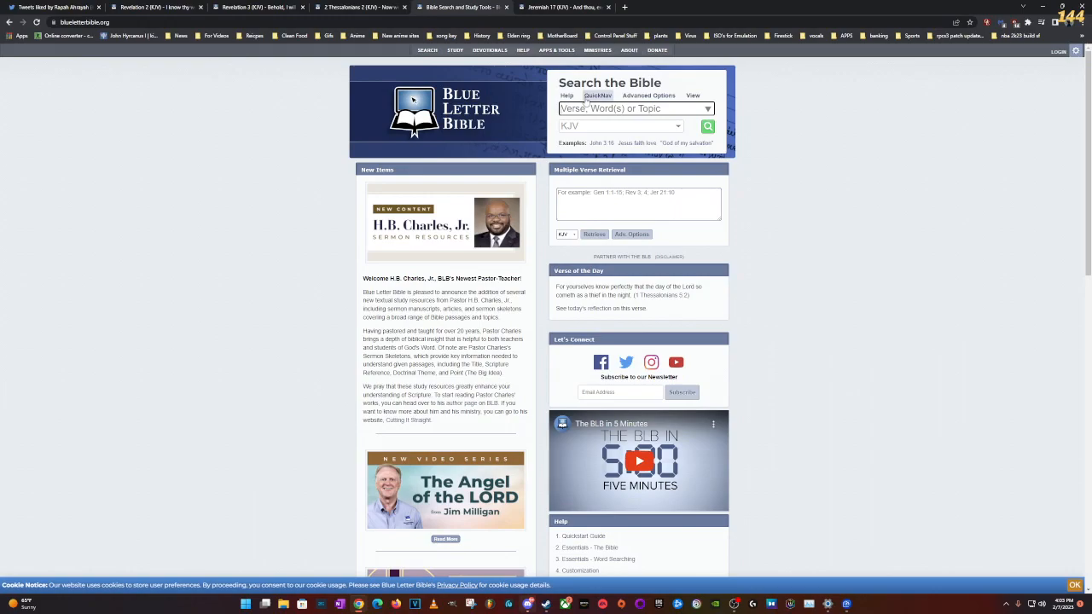
text(psa)
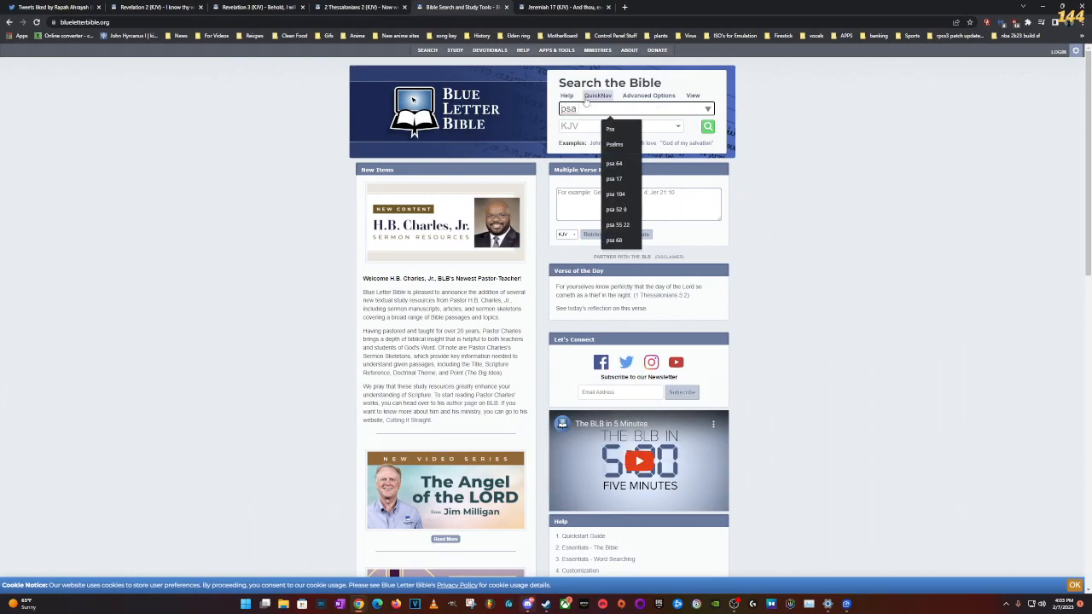
text(17)
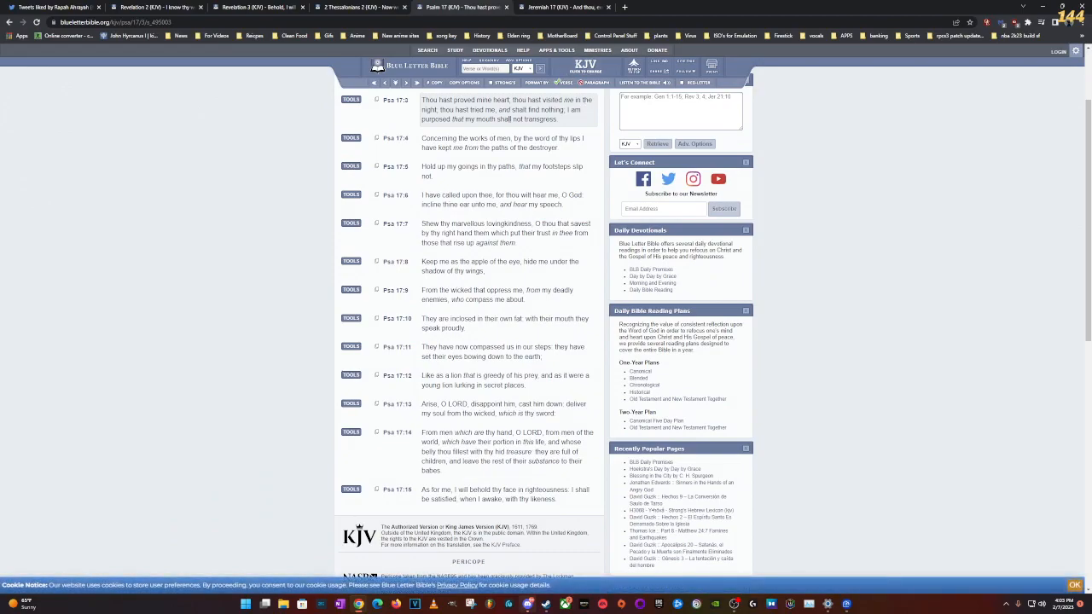
scroll(down, 3)
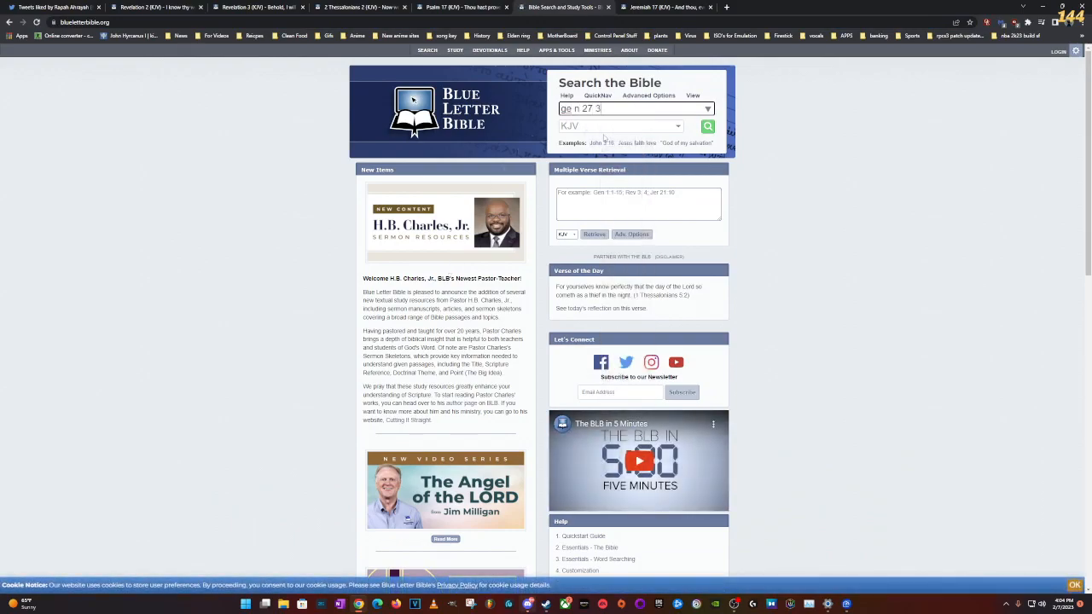
Step: Look up Genesis 27:3 and read down to Esau's blessing in verse 40
click(706, 125)
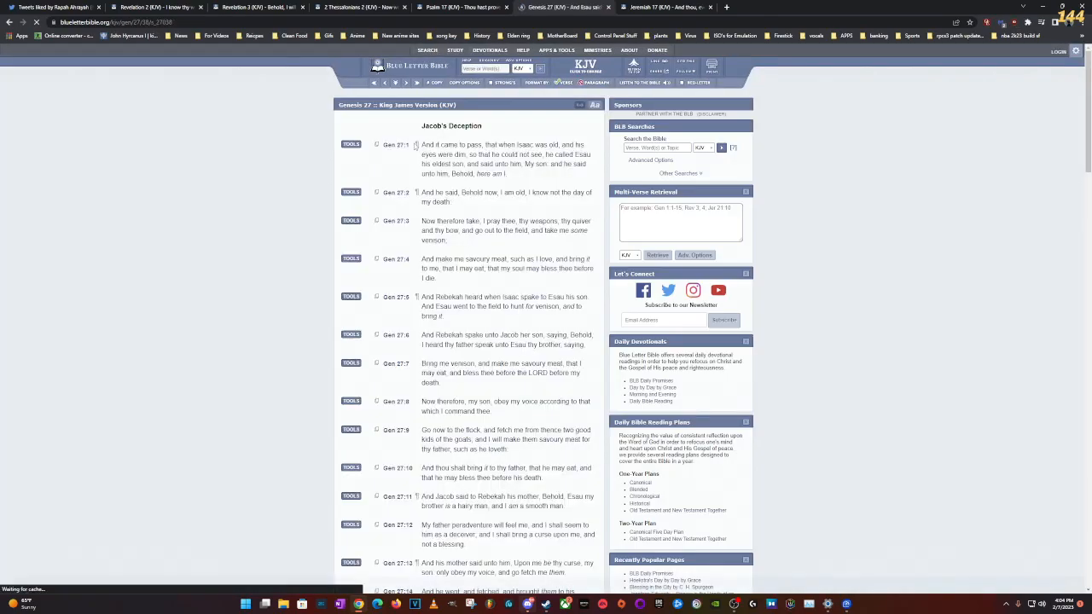
scroll(down, 3)
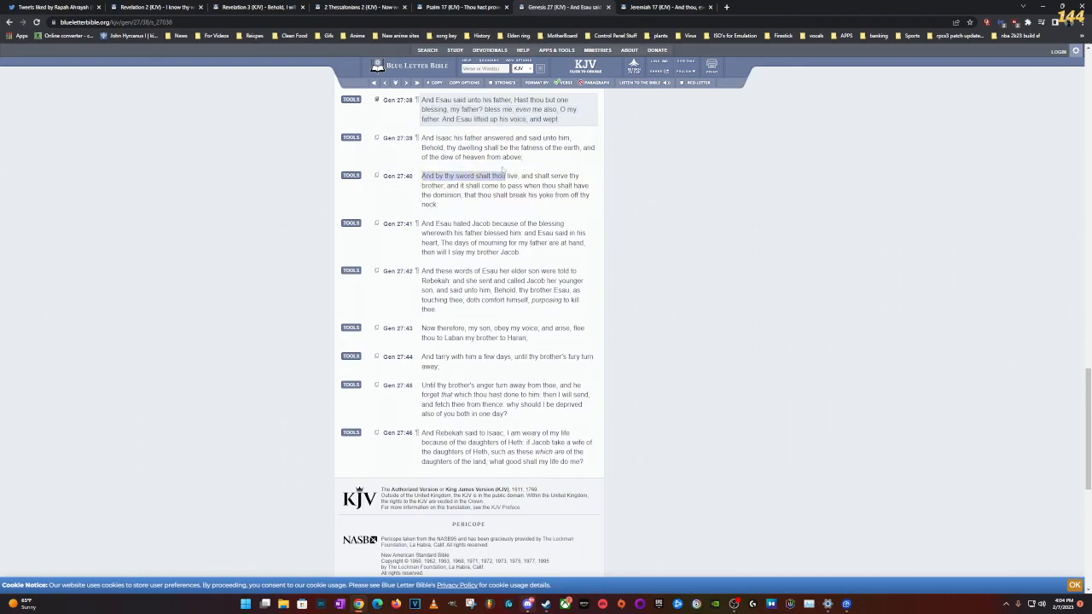
click(503, 190)
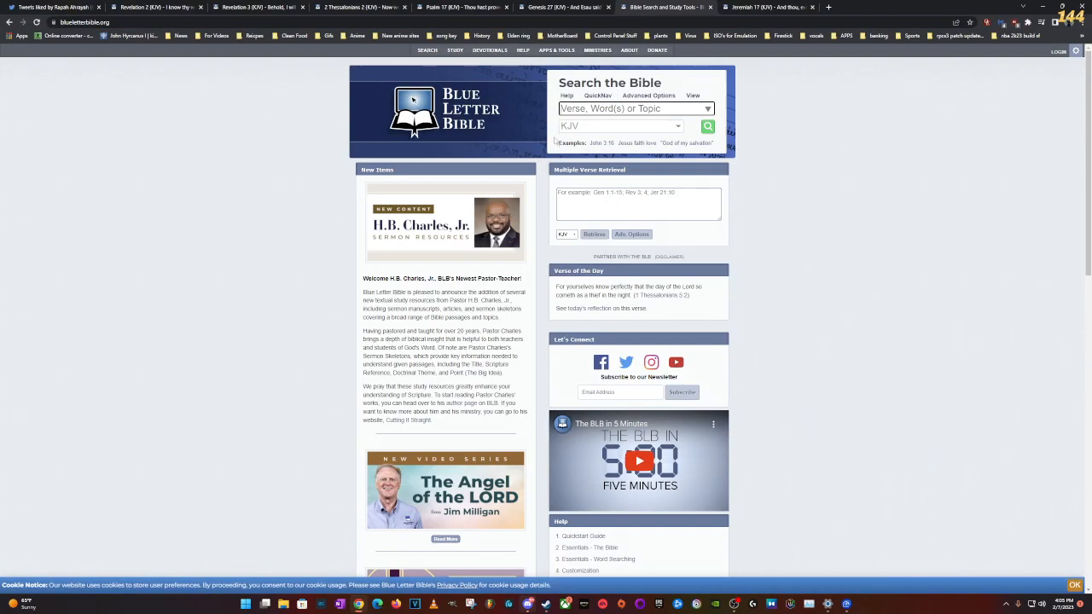
Step: Open Hebrews 11 from the 'he' search, read to verse 17, then switch to Job 9
text(he)
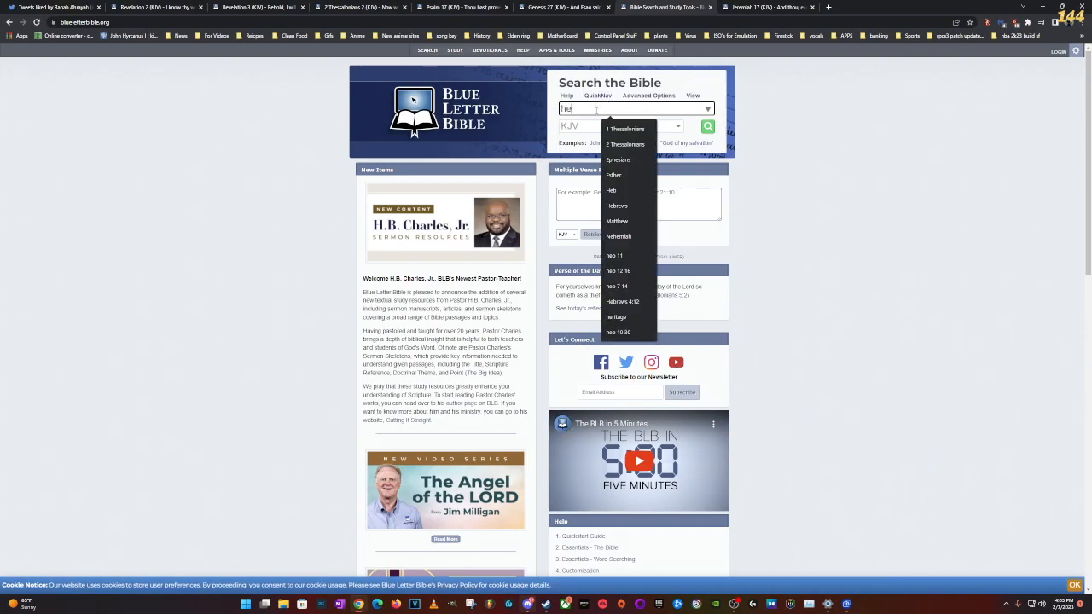
click(614, 255)
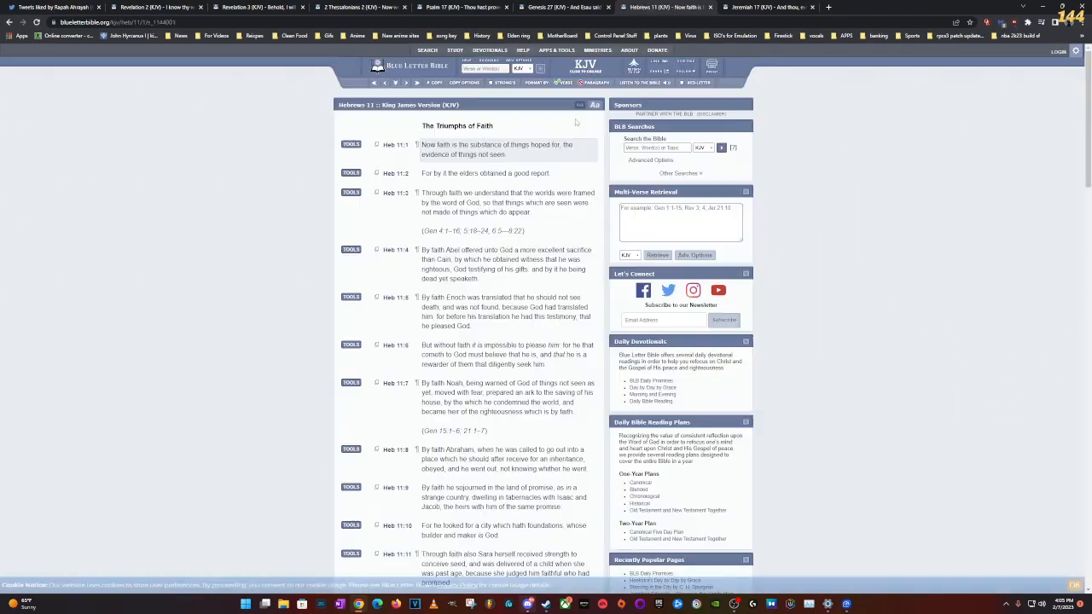
scroll(down, 3)
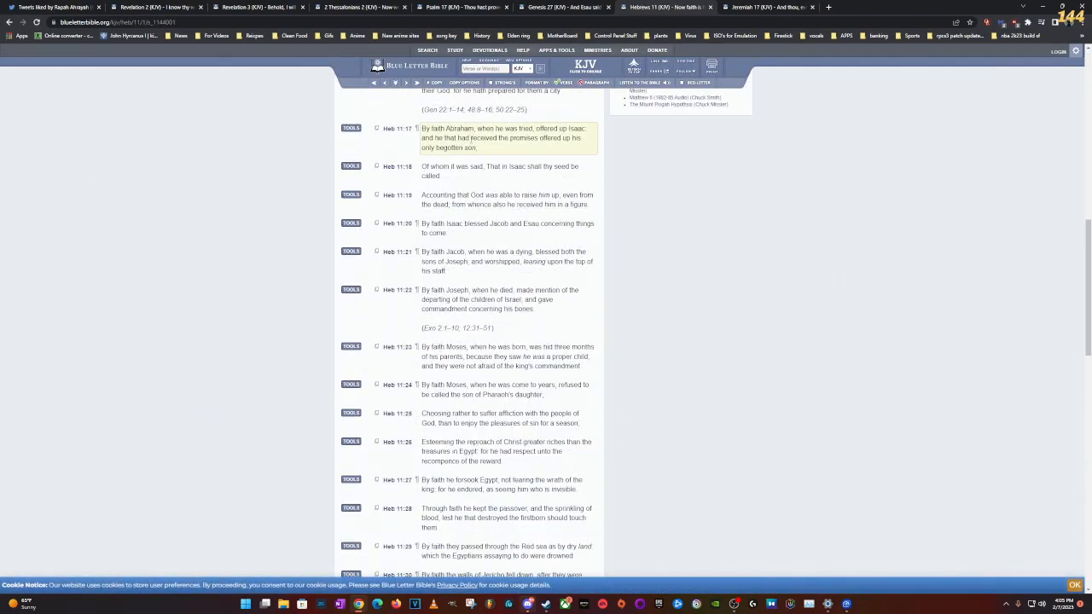
click(507, 227)
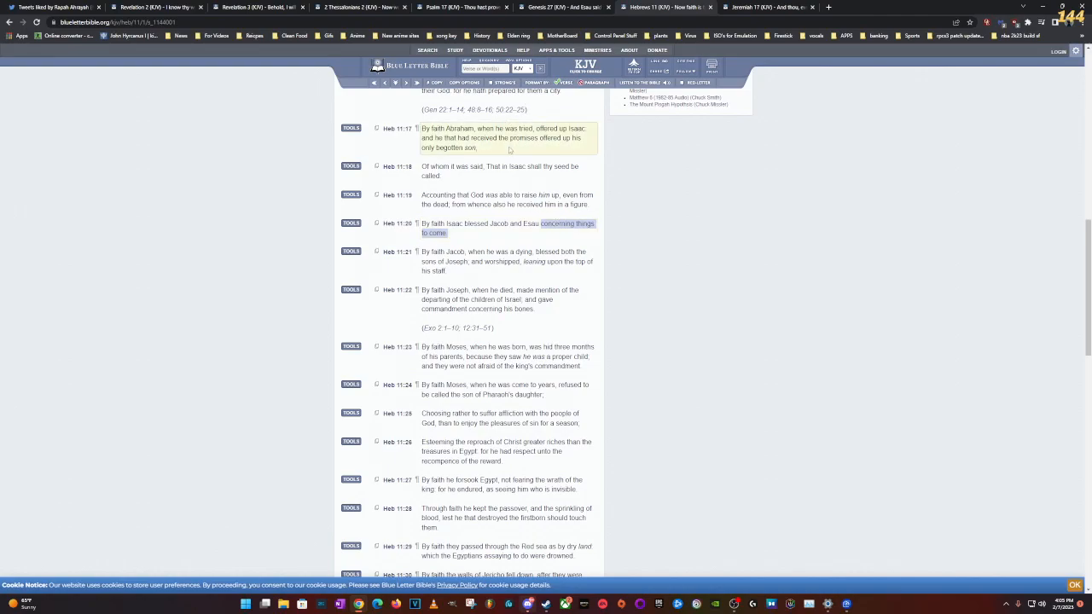
click(361, 7)
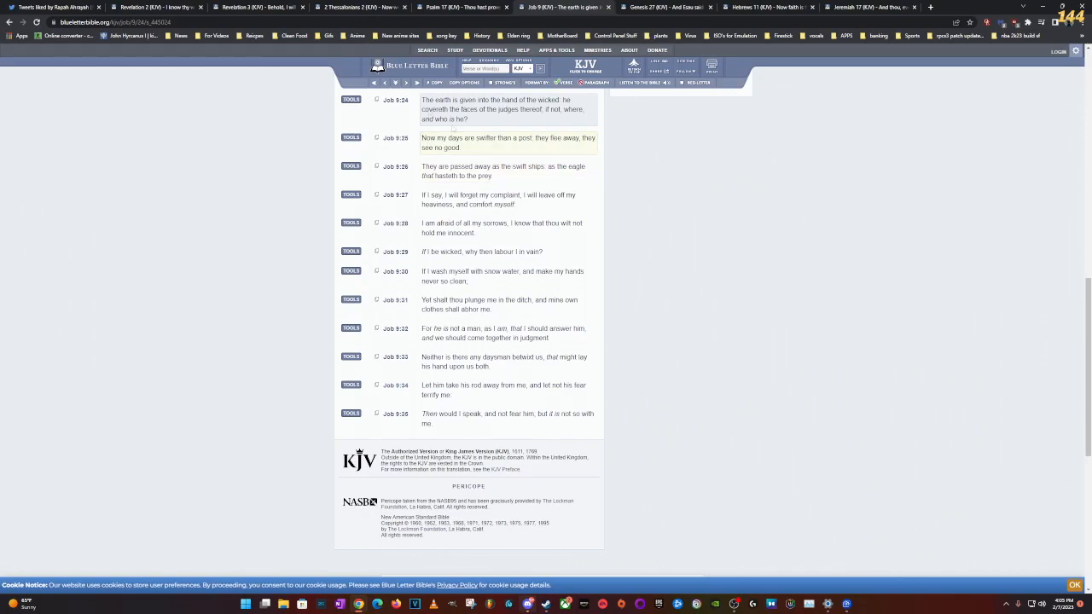
Step: Glance at Revelation 2, return to Job 9, and close the Psalm 17 tab
click(158, 7)
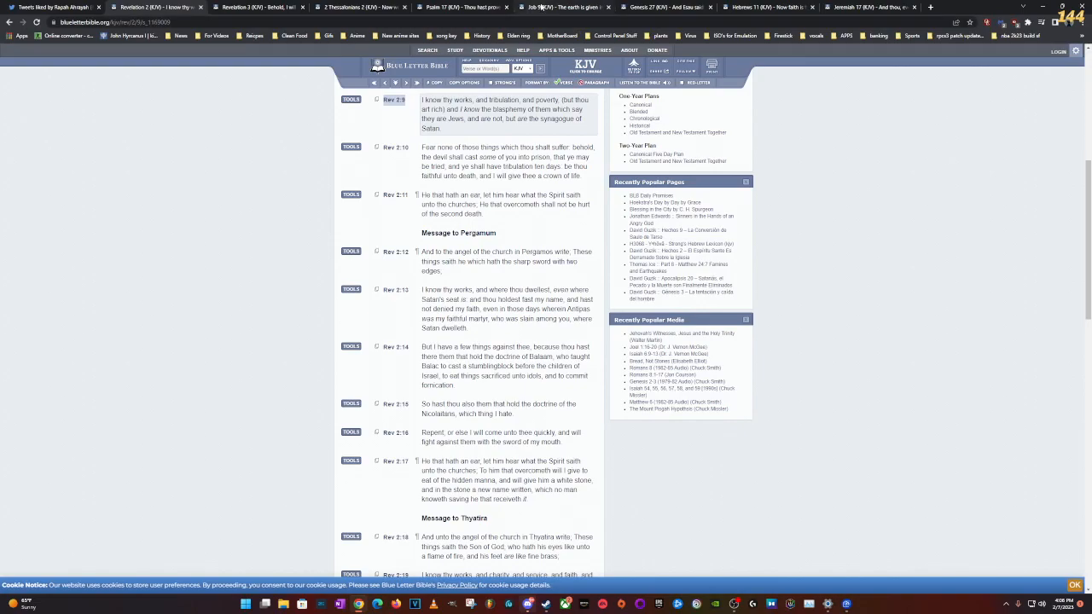
click(562, 7)
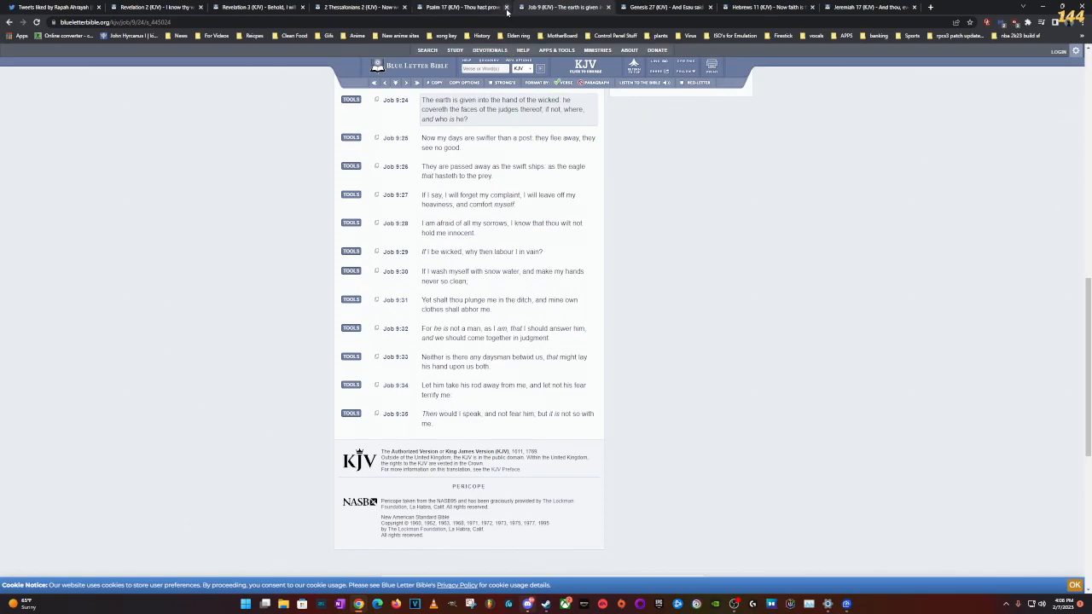
click(665, 7)
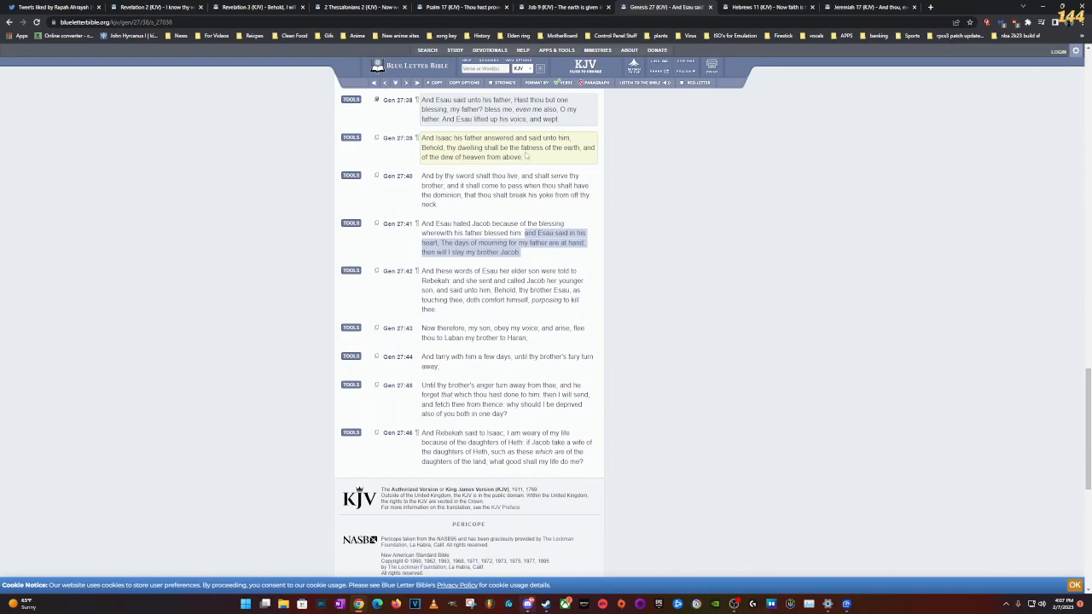
Step: Switch from Genesis 27 to the 'Tweets liked by…' Twitter tab
click(53, 7)
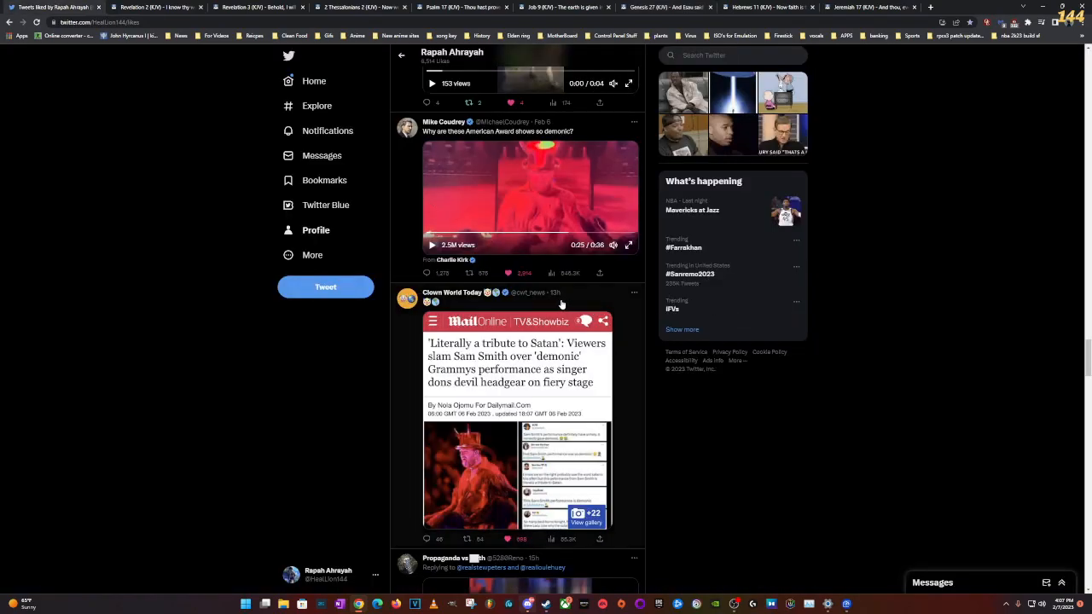
Step: Highlight verse 9's phrase on the working of Satan, glance at Twitter, then return
click(358, 6)
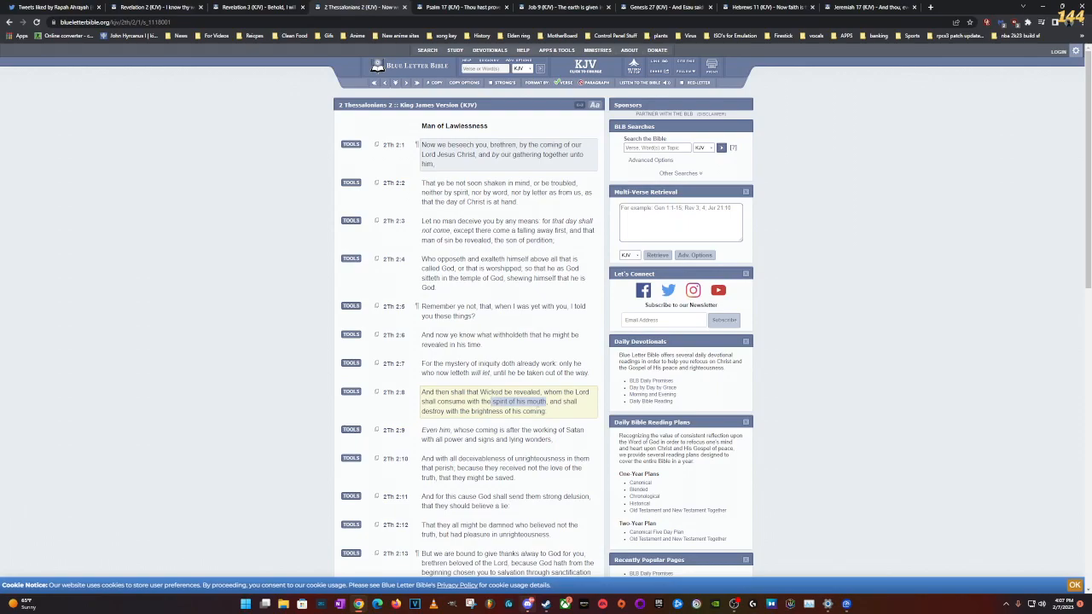
click(494, 434)
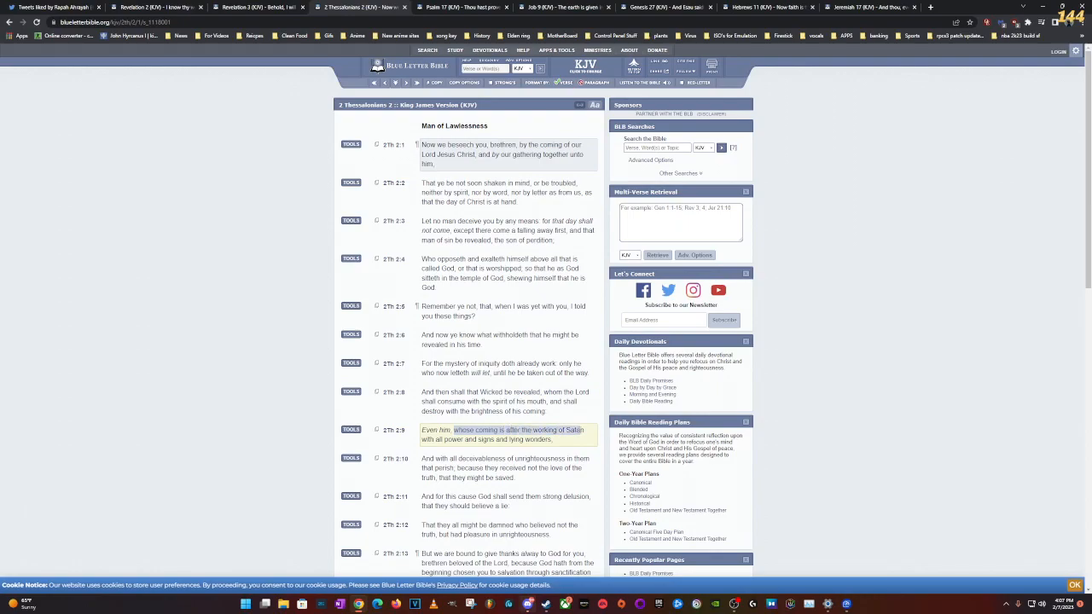
click(54, 7)
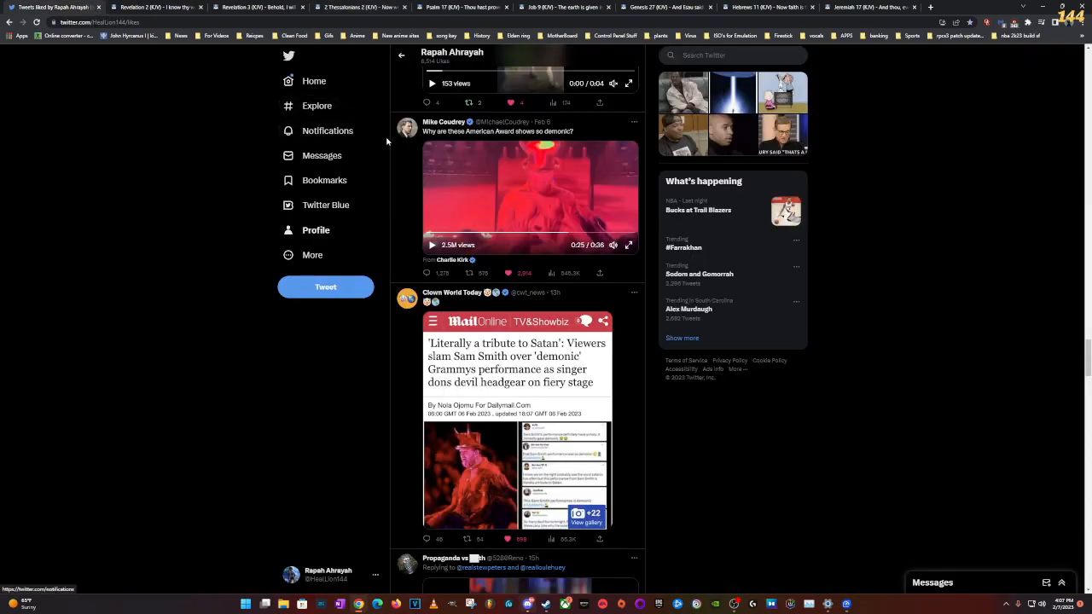
mouse_move(407, 127)
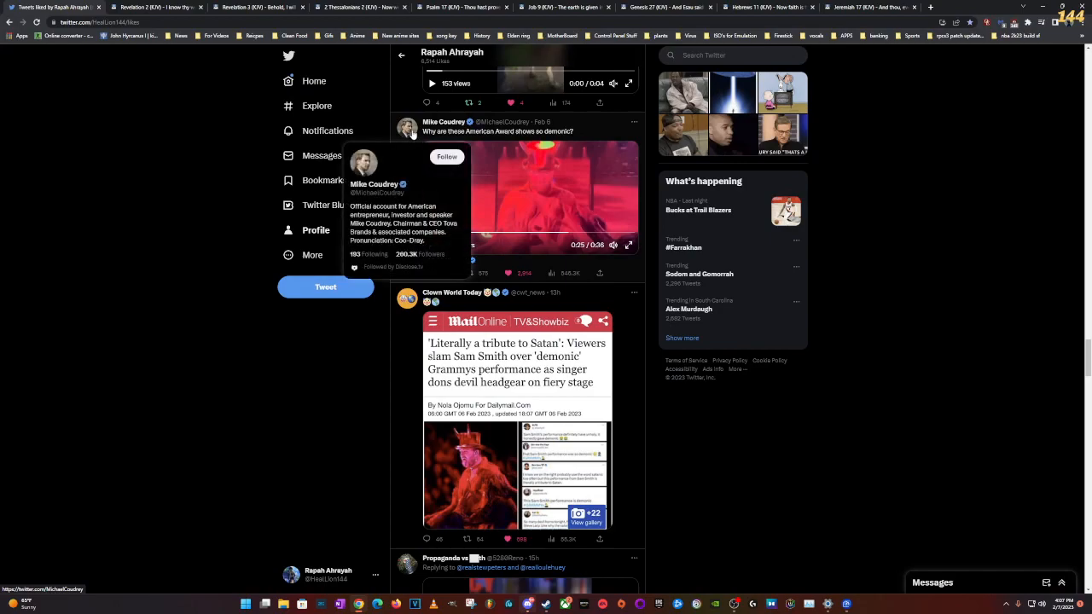
click(358, 7)
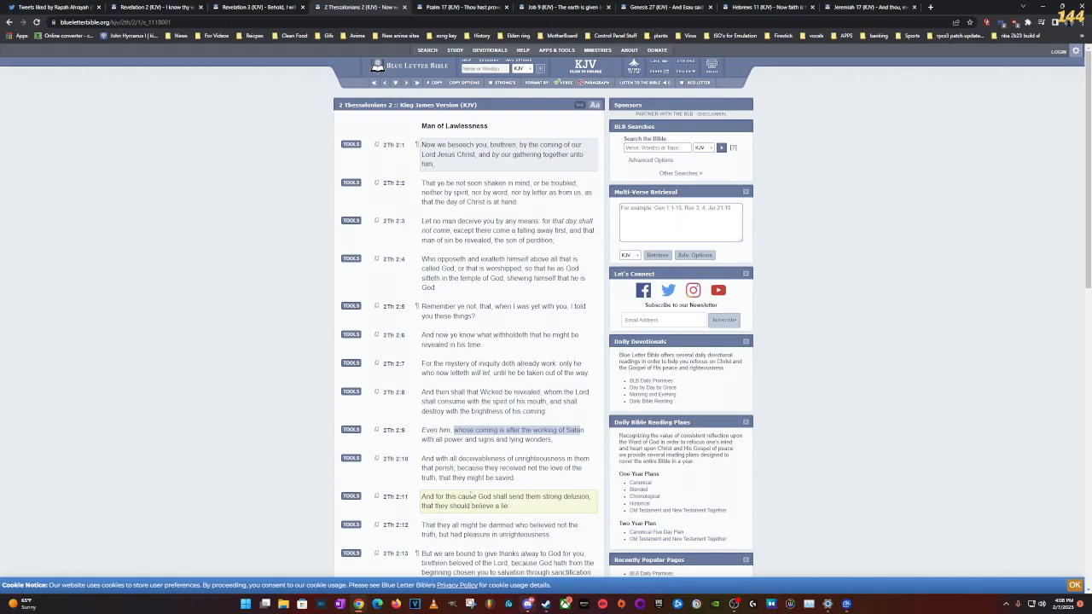
mouse_move(511, 505)
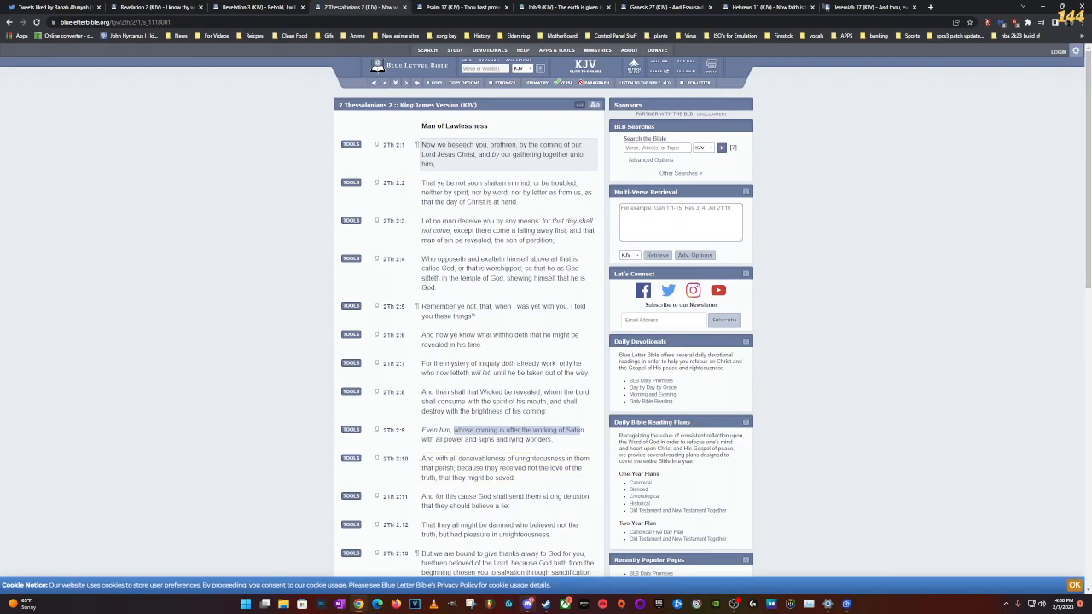
Step: Search 'lan' in a new Blue Letter Bible tab and read Lamentations 4 to verse 22
click(985, 7)
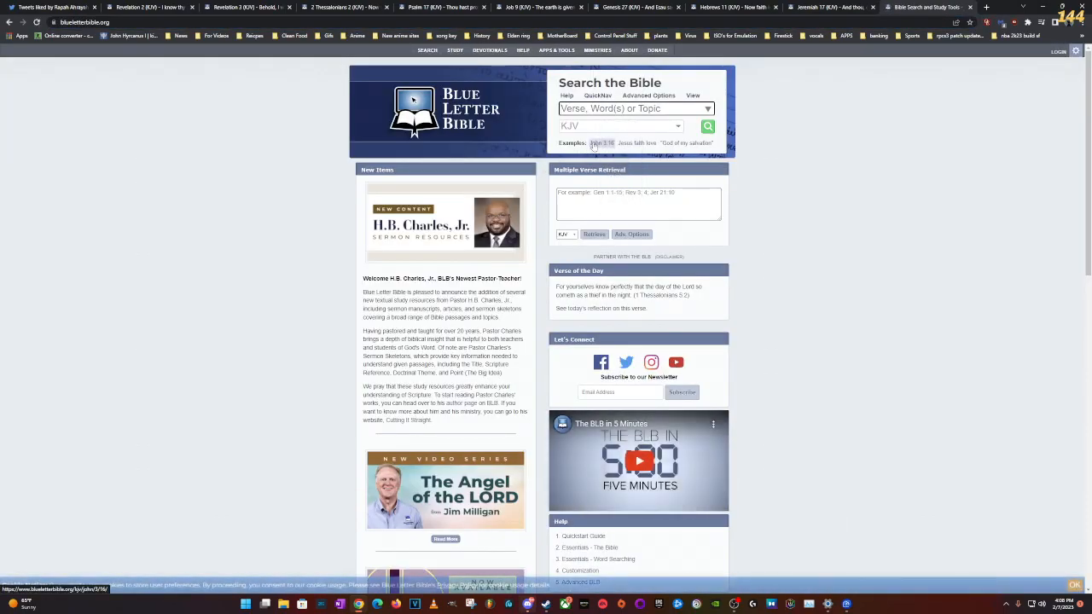
text(lan)
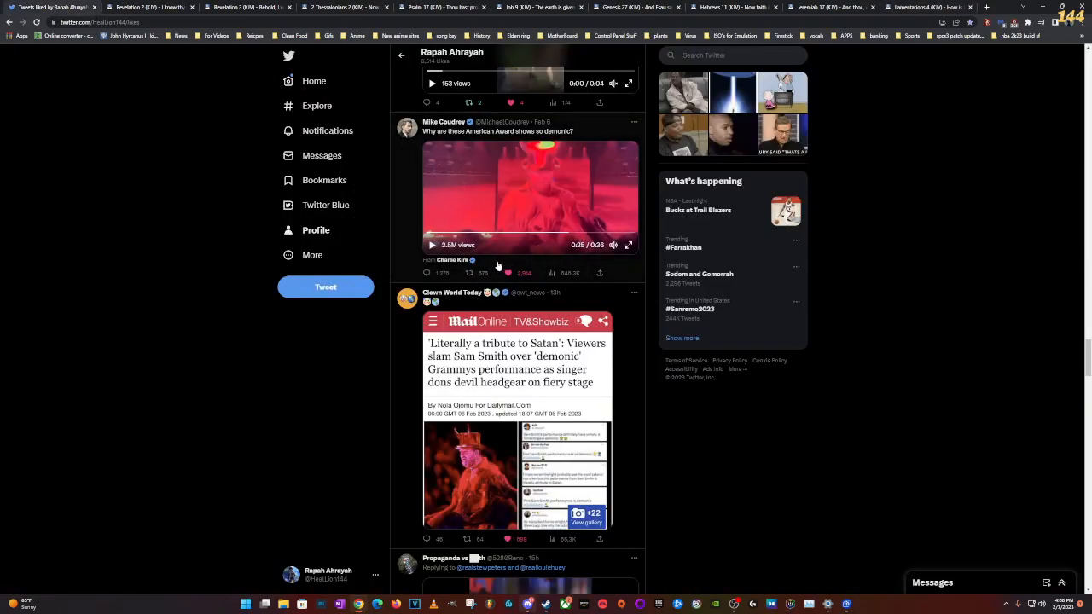
click(925, 7)
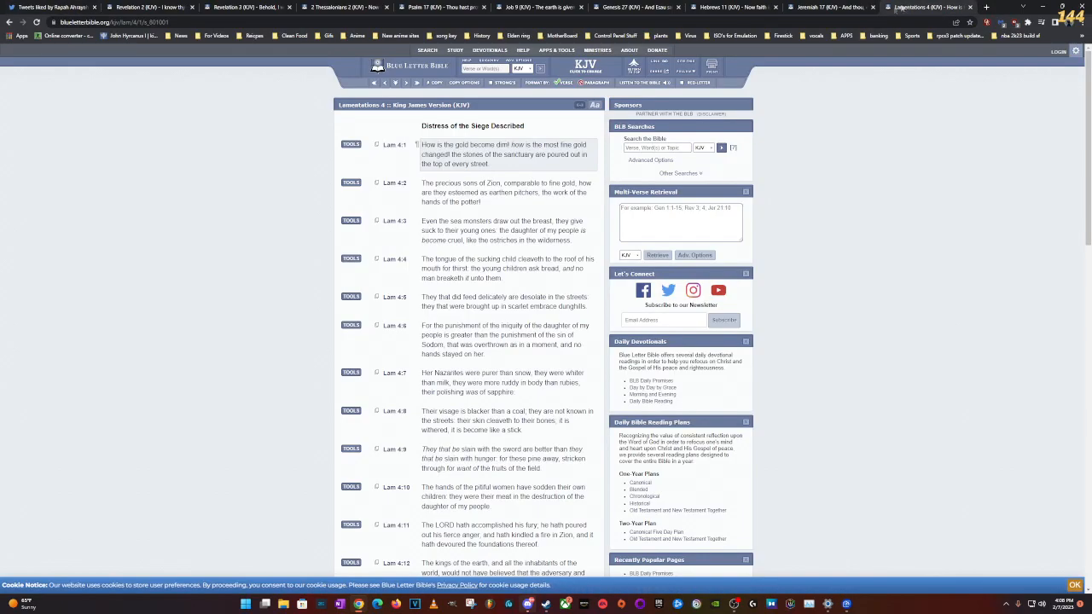
scroll(down, 3)
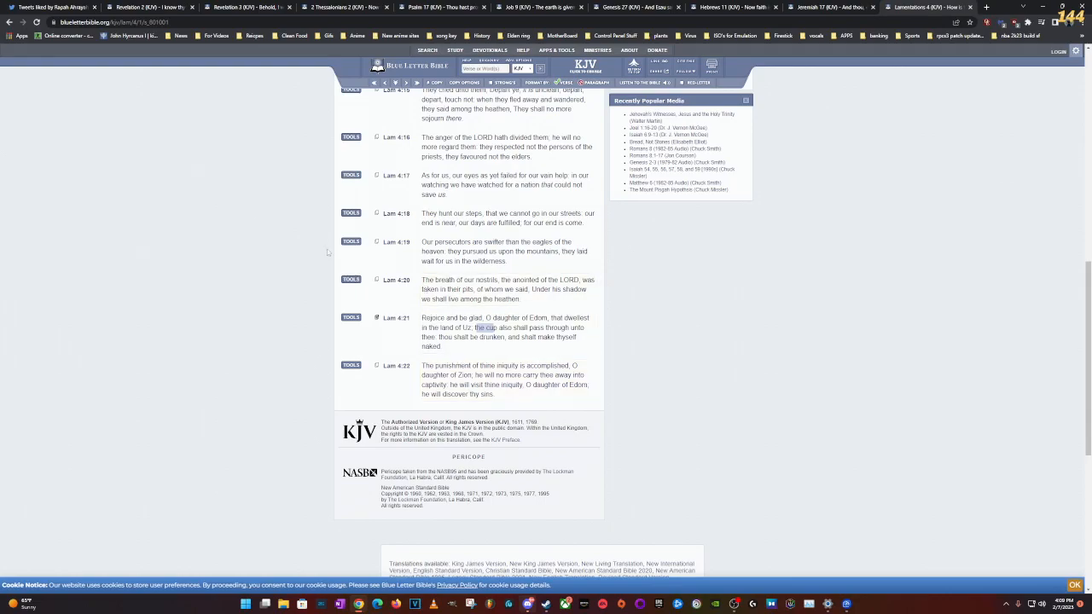
Step: Switch between the Twitter likes tab and Lamentations 4, ending on Twitter
click(51, 7)
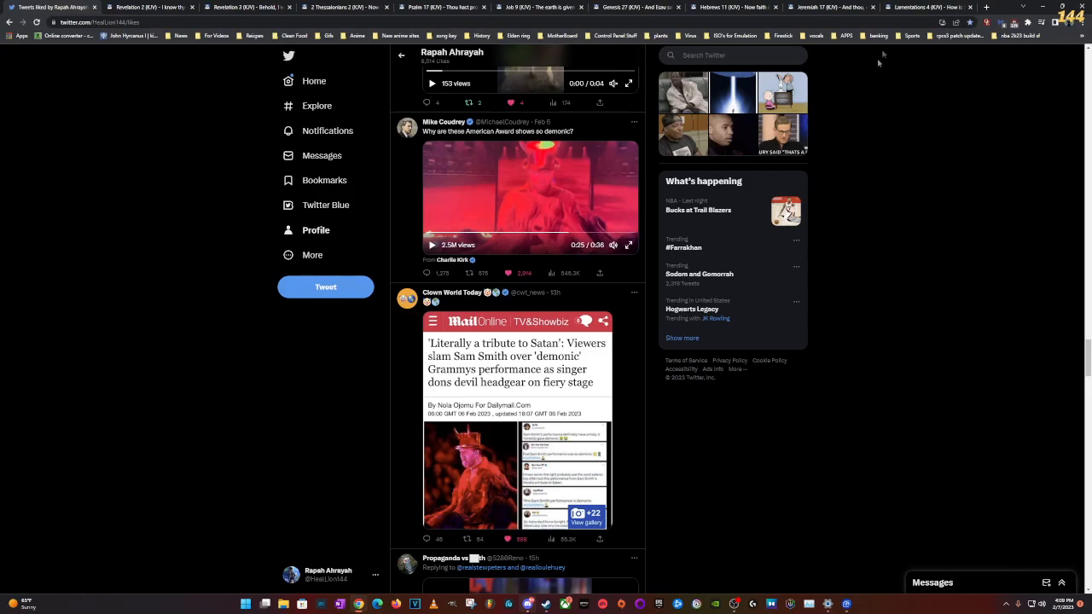
click(928, 7)
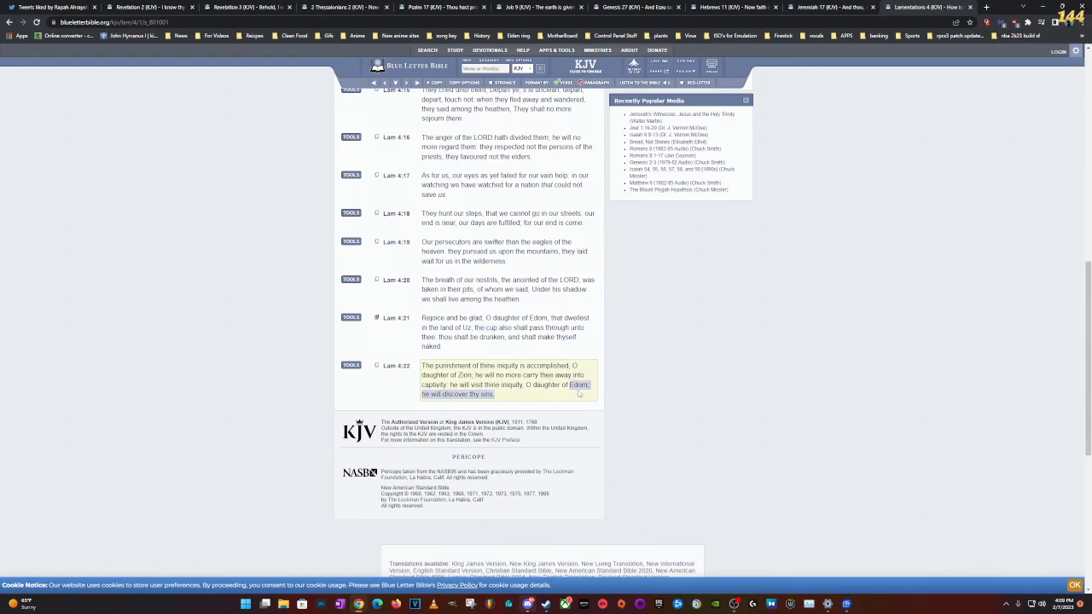
mouse_move(570, 394)
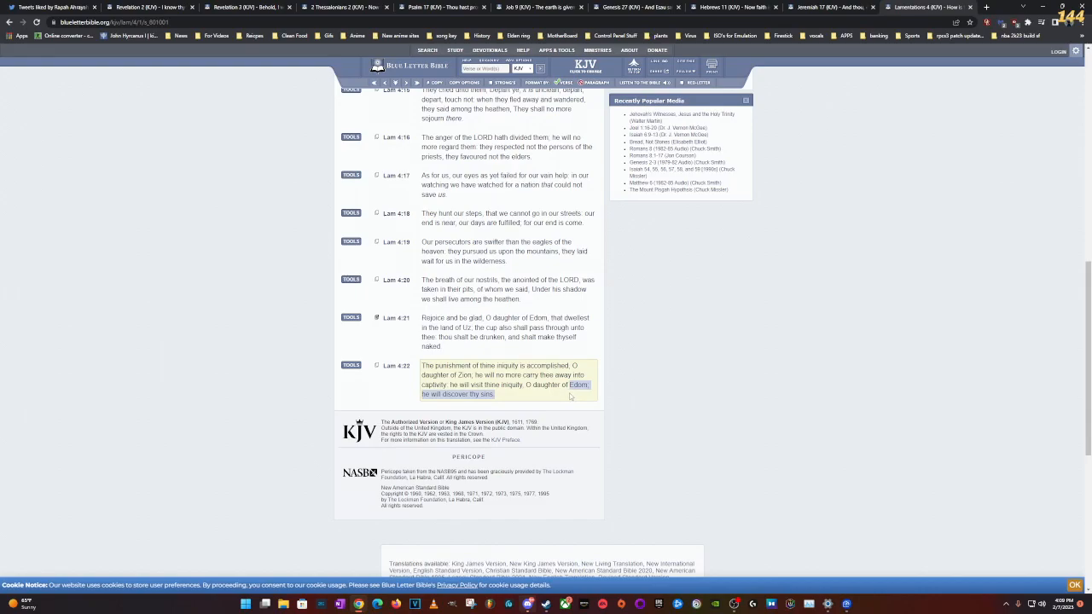
mouse_move(515, 395)
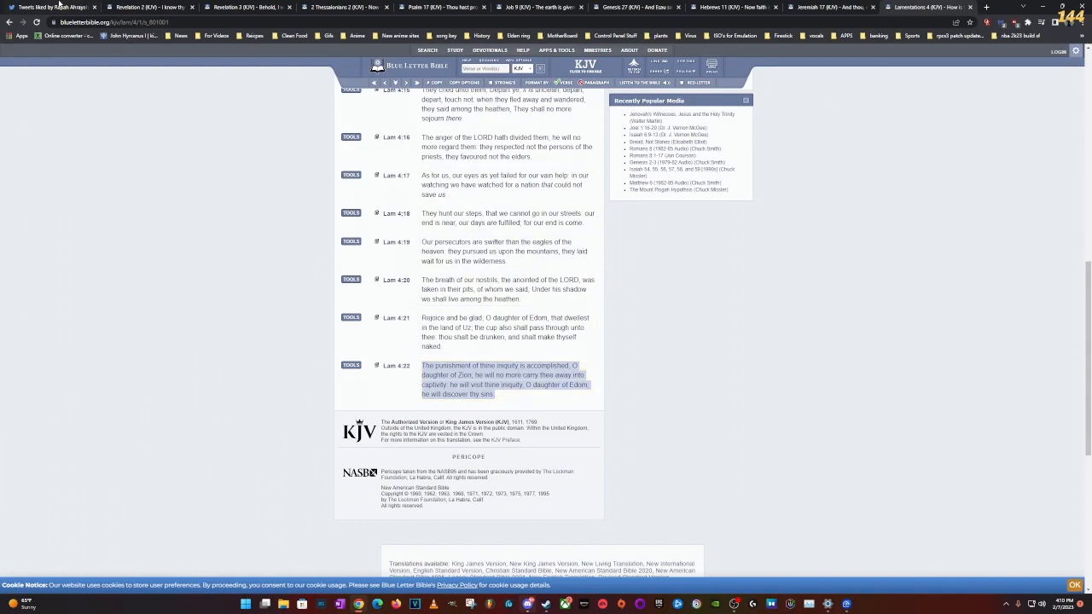
click(52, 7)
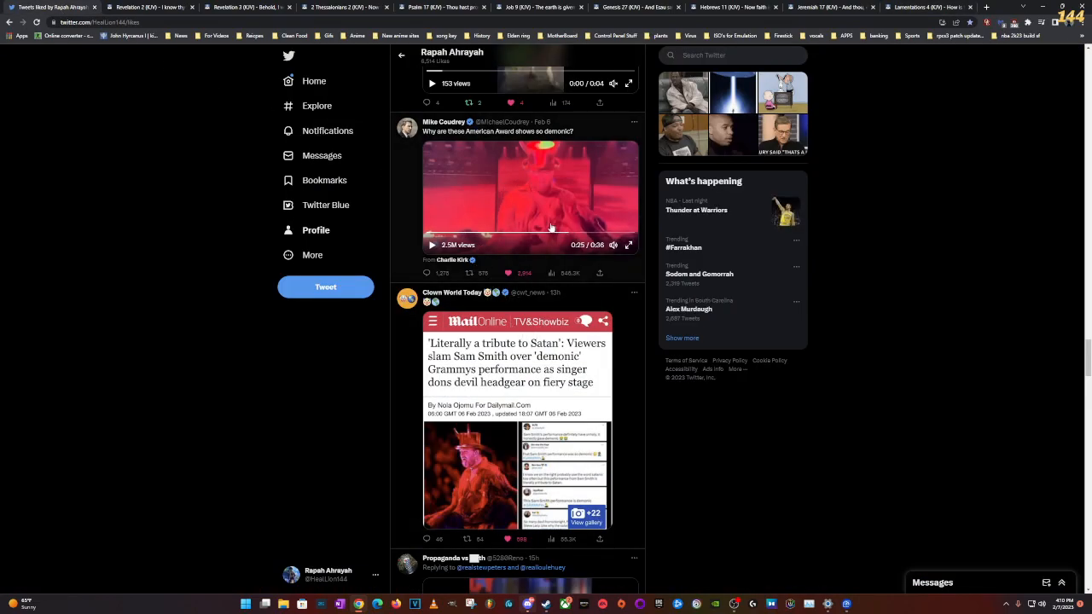
mouse_move(618, 224)
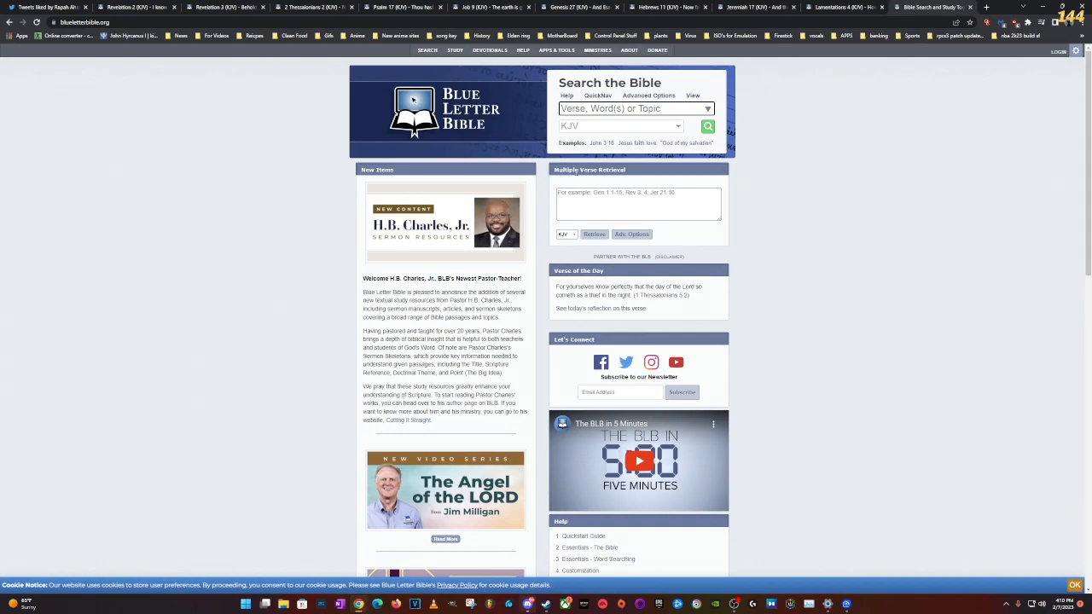
Step: Search the Bible for 'witchcraft' to reach Micah 5, then start a new search page
click(707, 108)
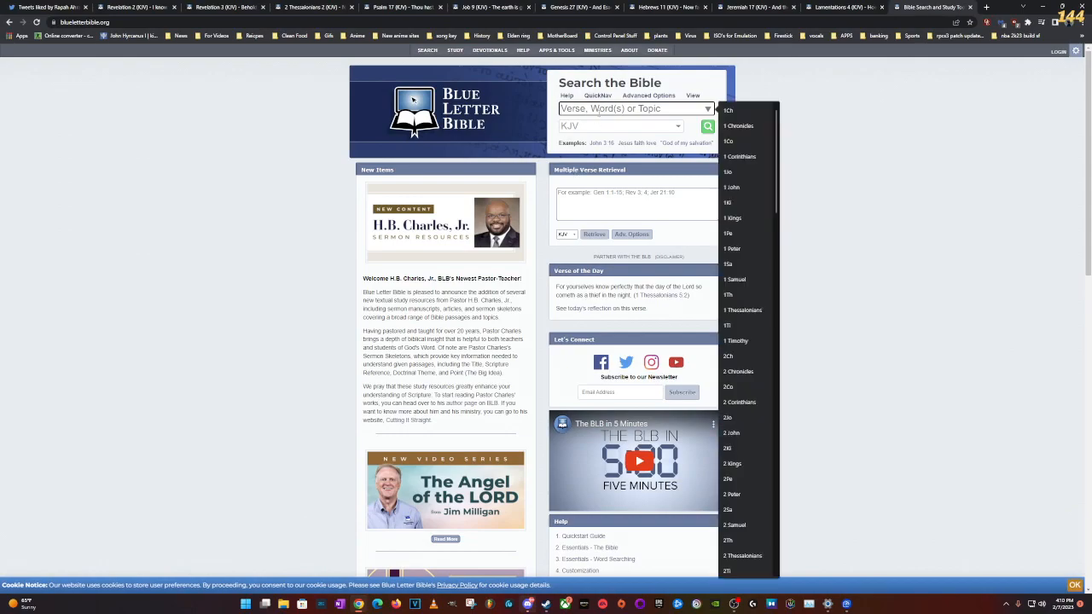
text(witchcr)
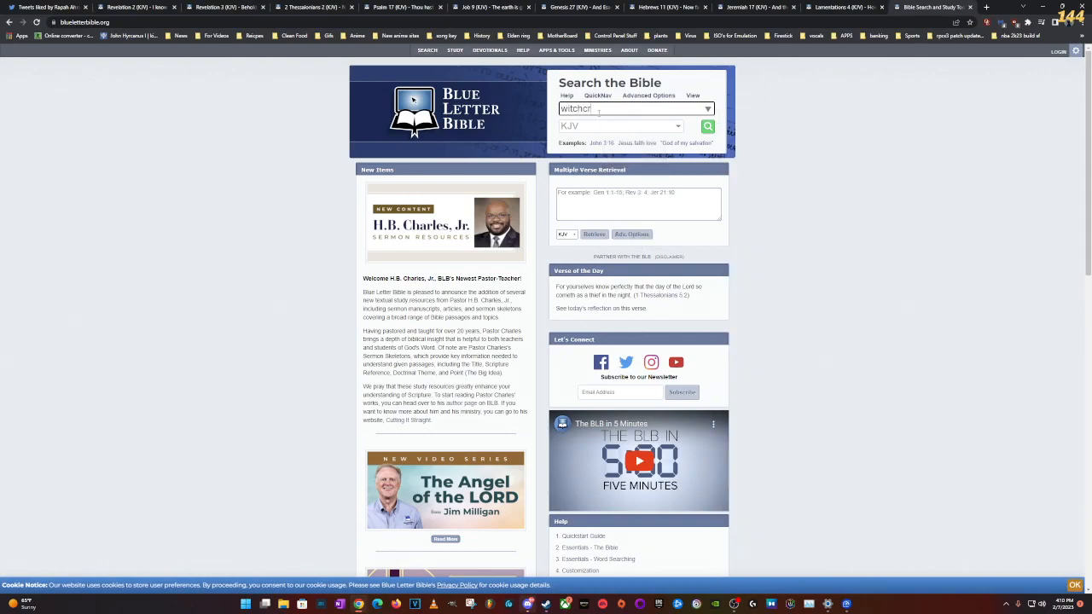
click(707, 126)
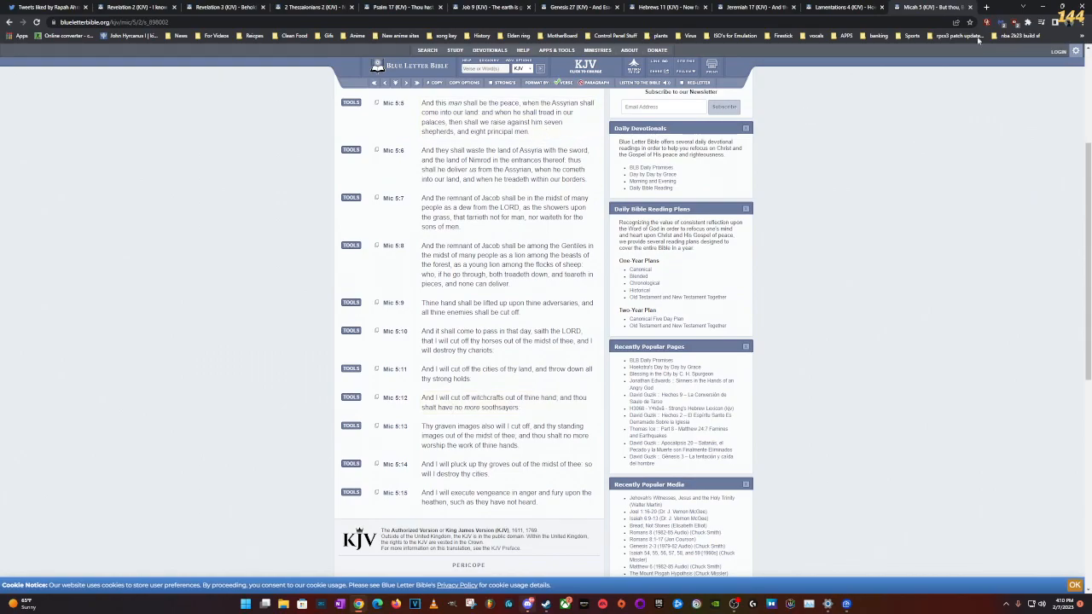
click(987, 7)
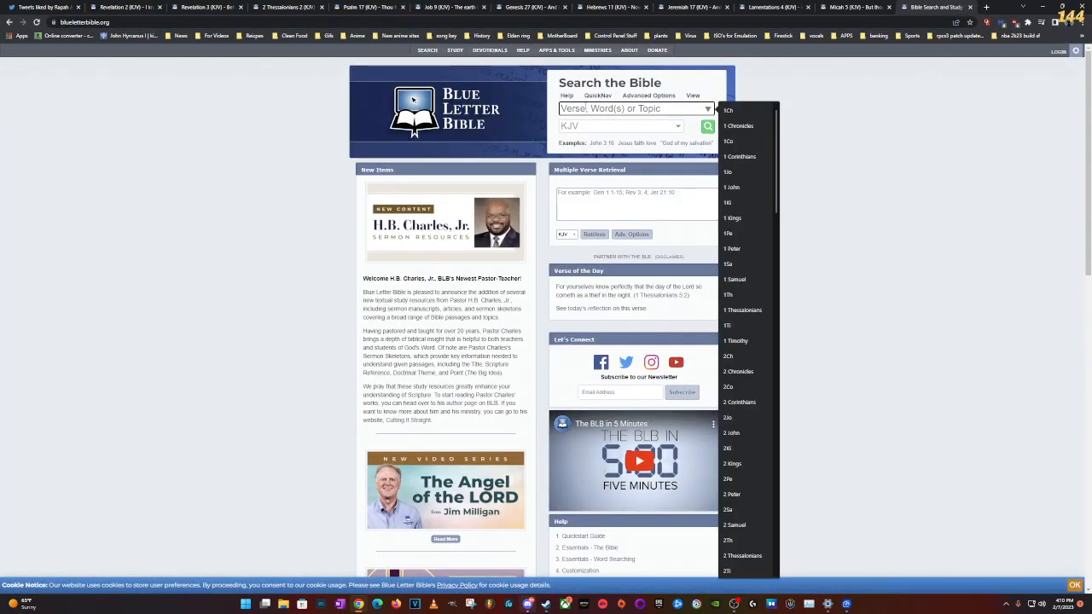
Step: Open Isaiah 47 (KJV), read to verse 15, glance at Twitter, and return
text(isa)
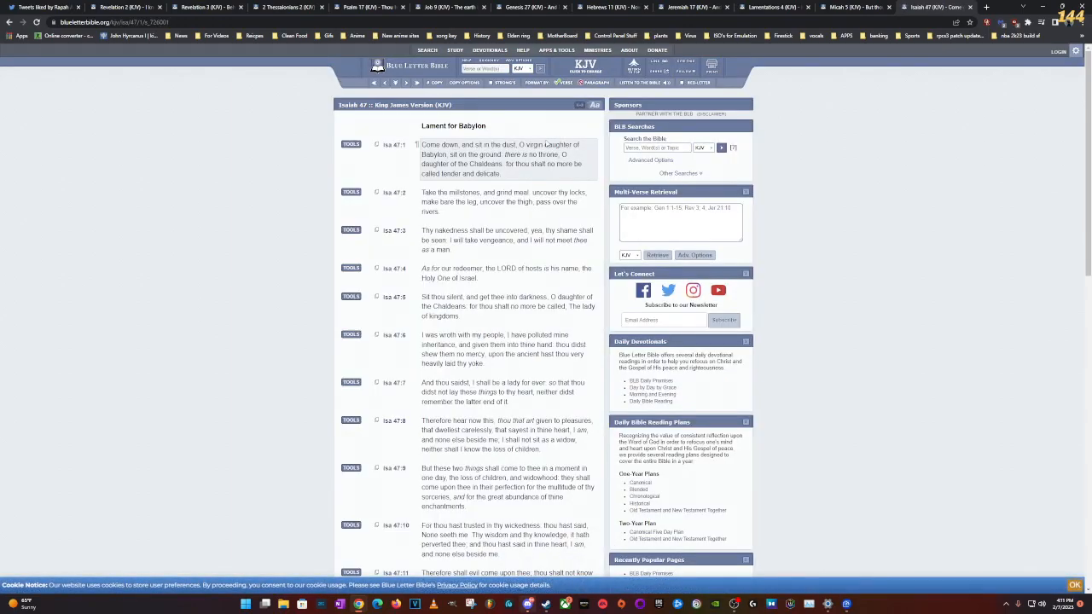
scroll(down, 3)
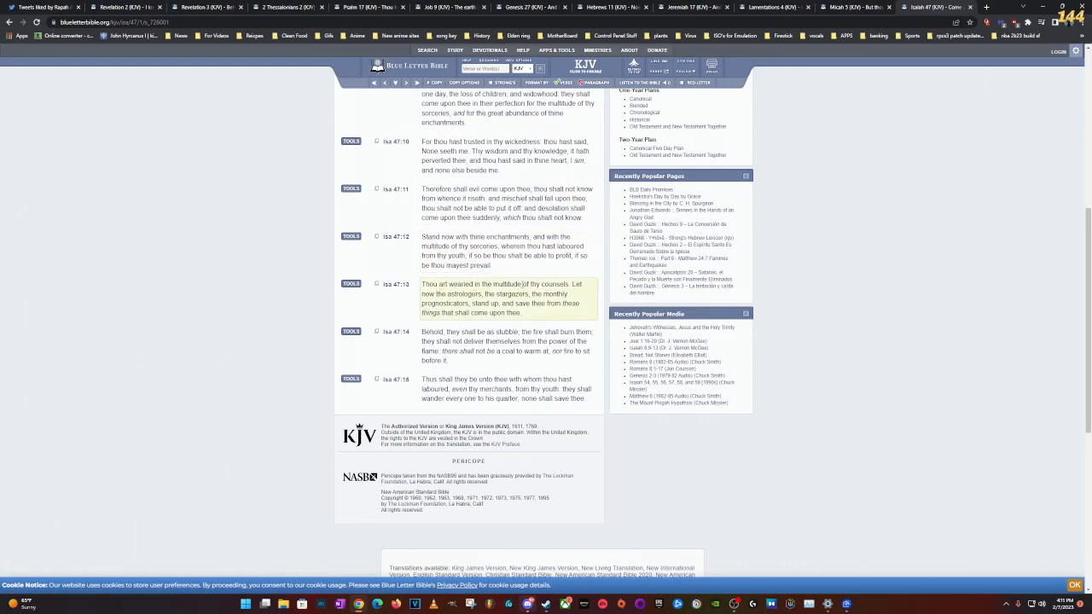
click(43, 7)
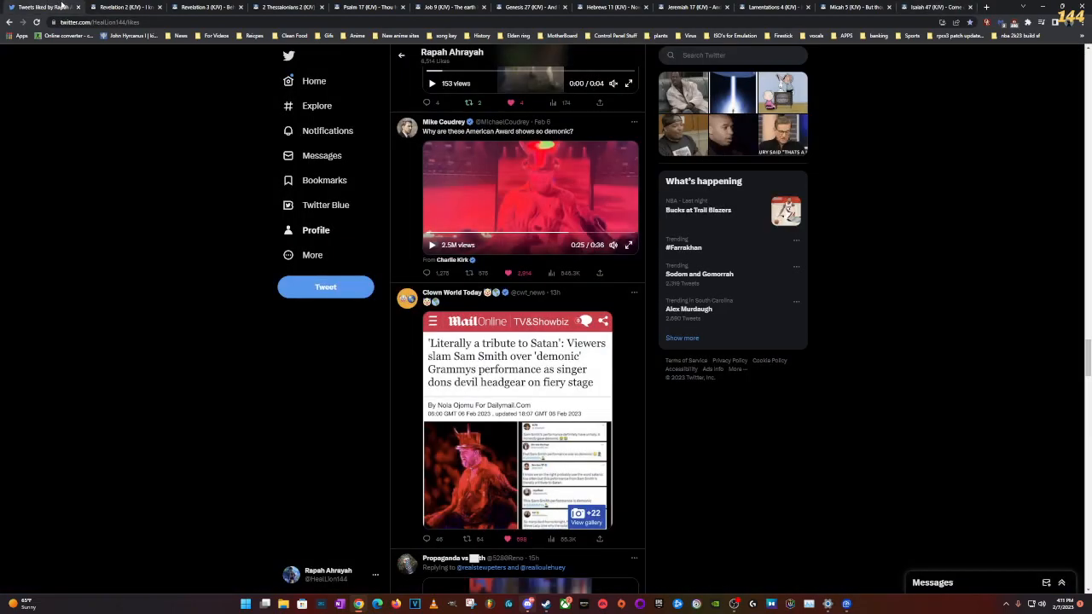
click(934, 7)
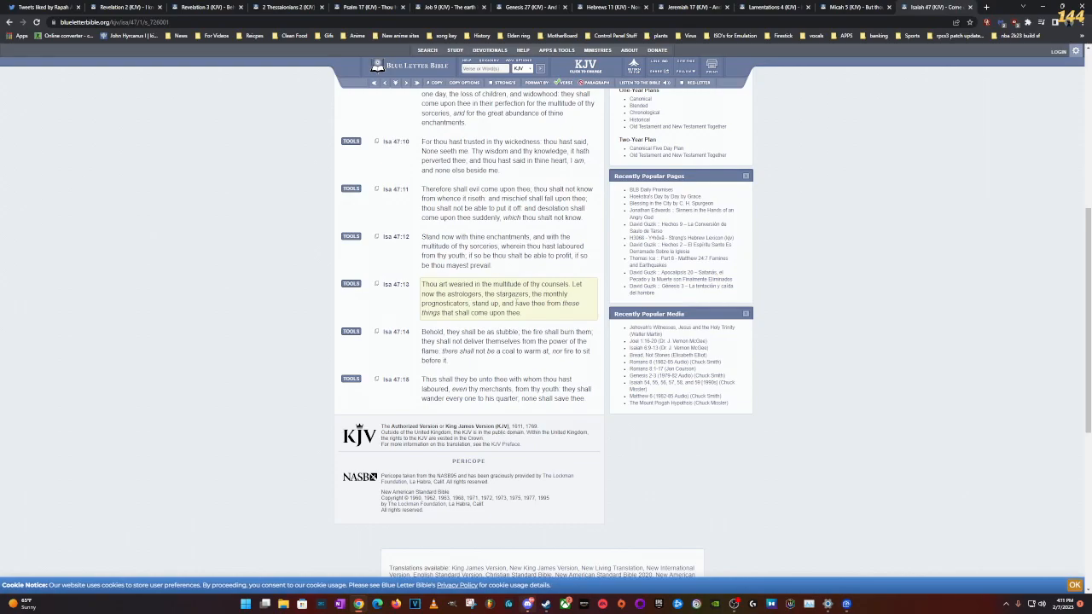
mouse_move(522, 315)
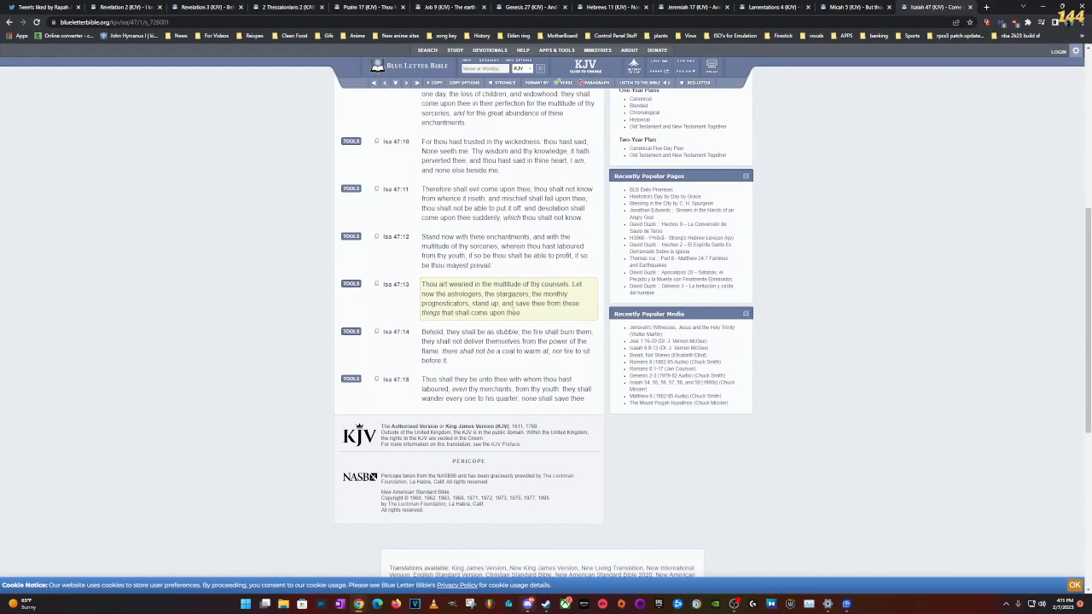
Step: In a new tab, search 'isa 19' from the suggestions to load Isaiah 19
click(985, 7)
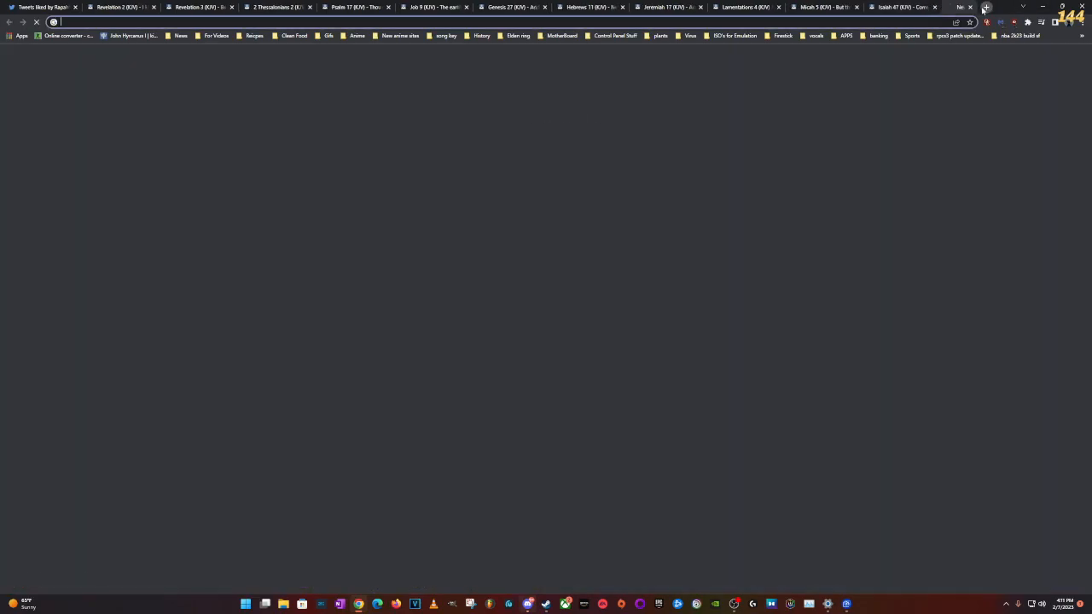
click(986, 7)
text(blueletterbible.org)
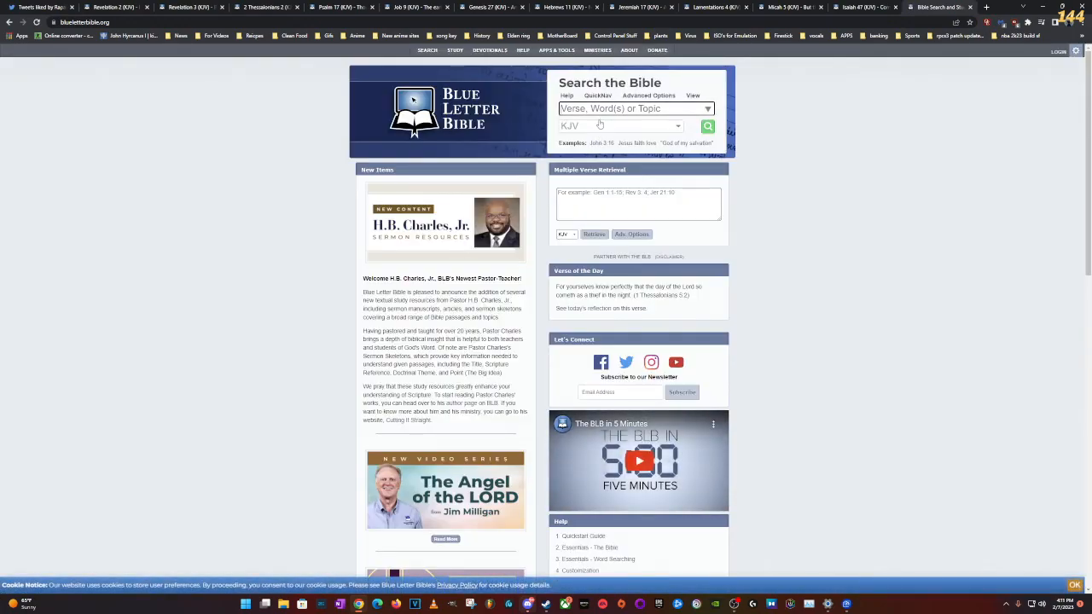
text(isa)
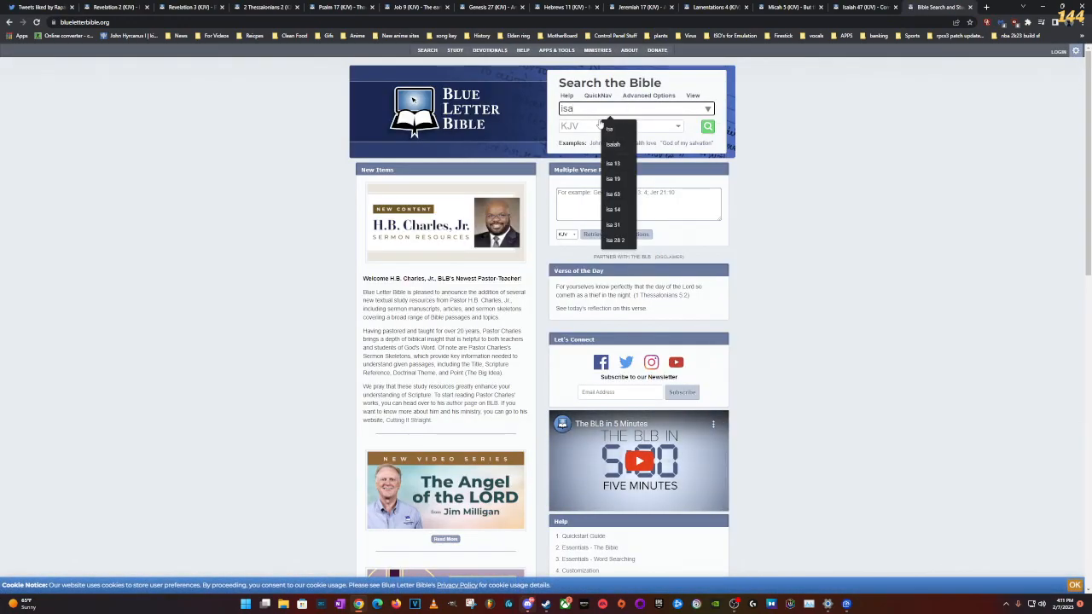
click(612, 178)
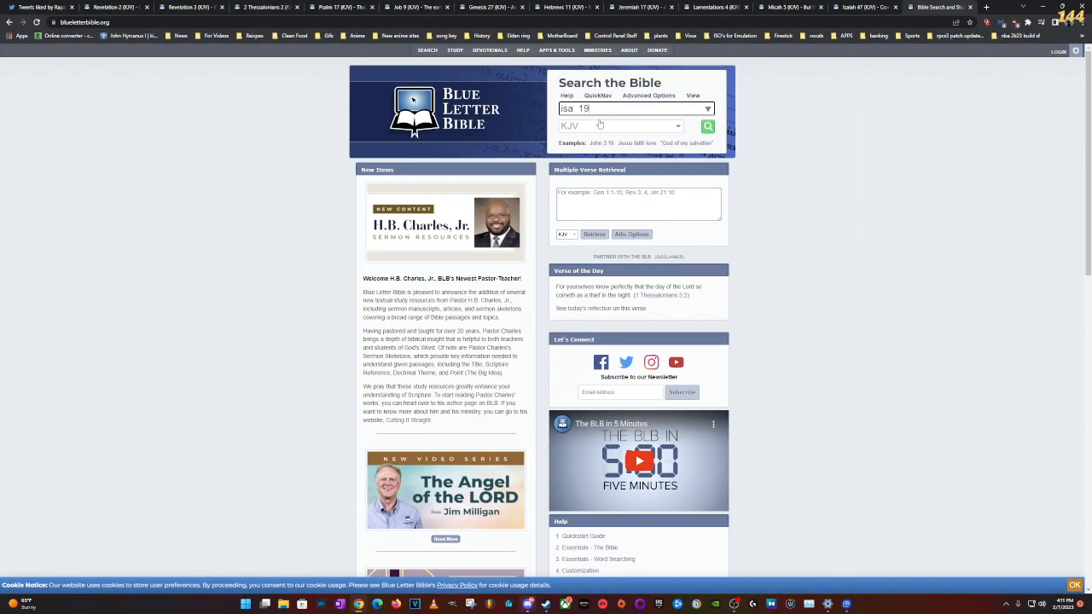
click(707, 126)
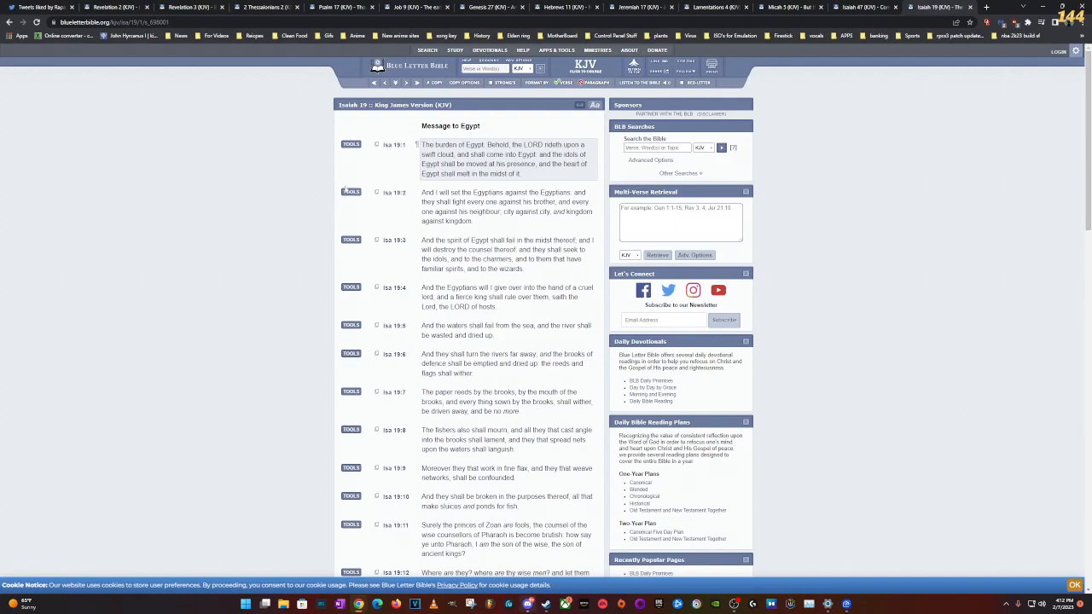
mouse_move(771, 60)
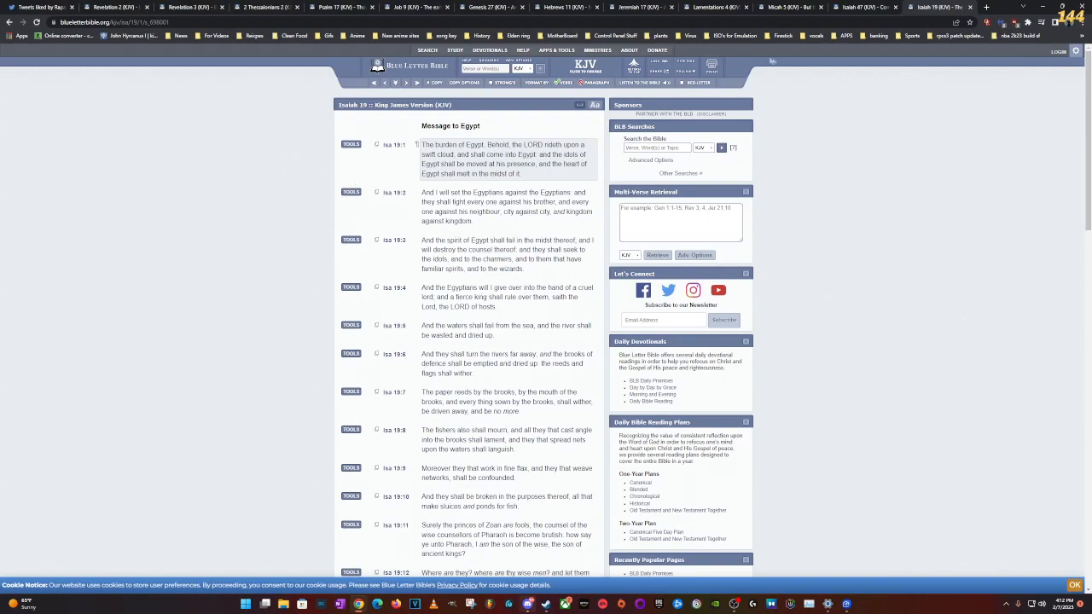
Step: Open Revelation 11 (KJV) in its own tab and scroll through the Two Witnesses verses
click(986, 6)
text(blueletterbible.org/kjv/rev/11/1/s_1178001)
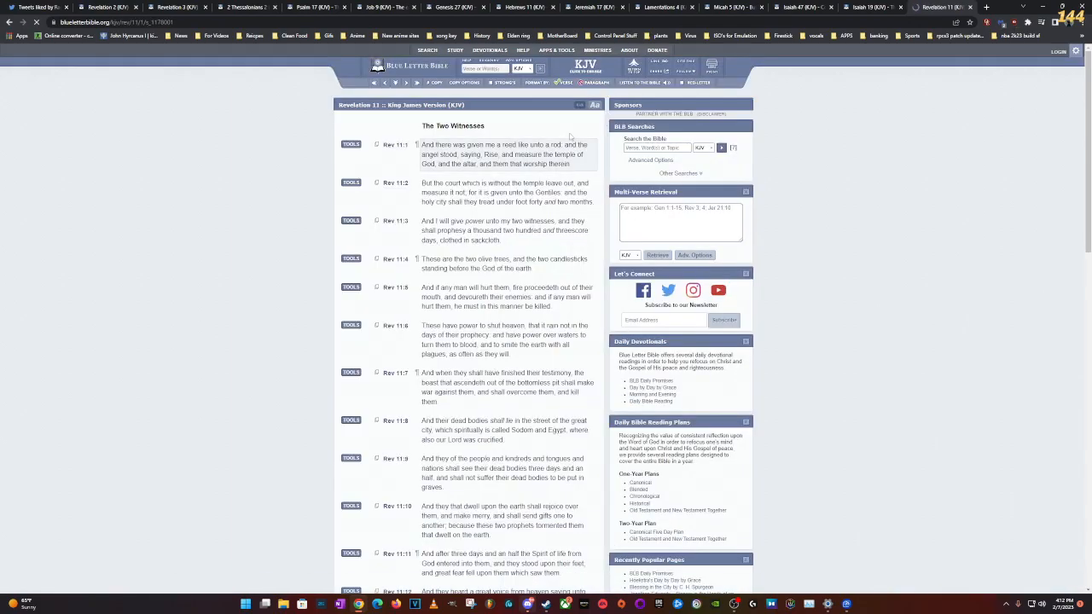
scroll(down, 3)
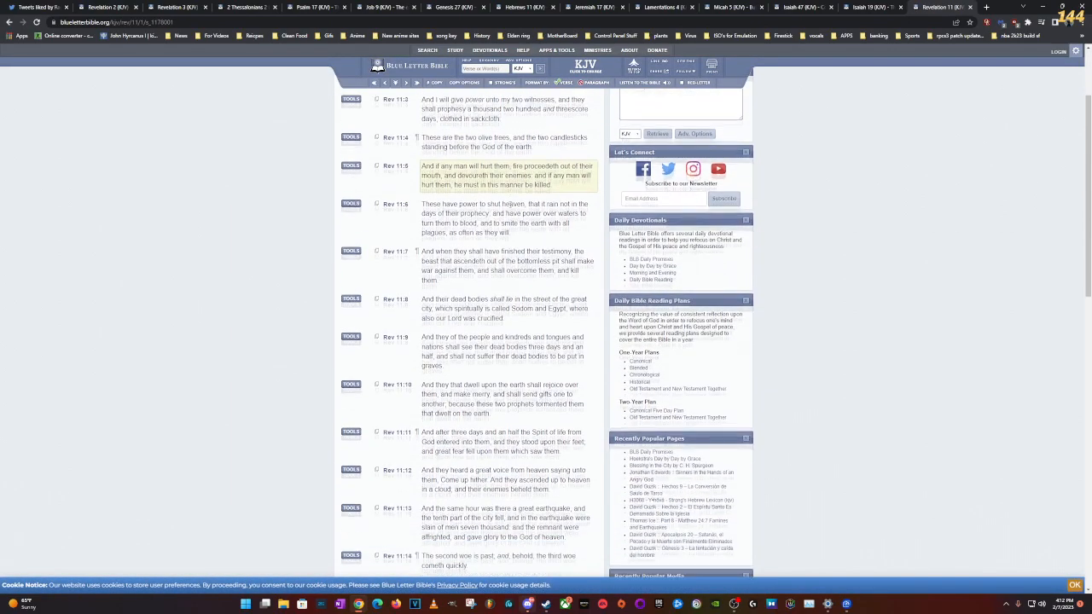
scroll(down, 3)
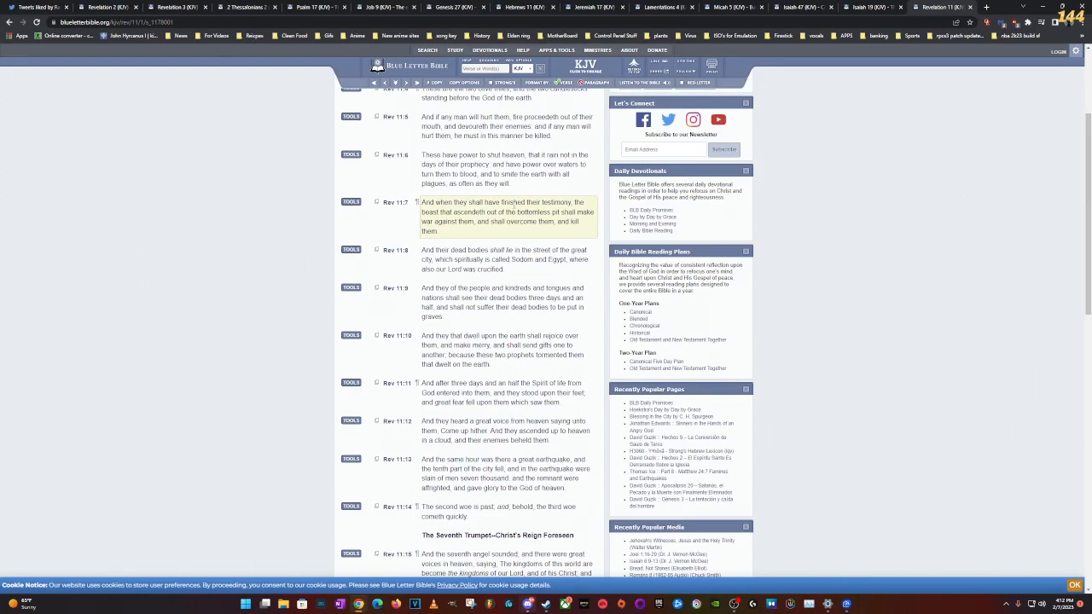
scroll(up, 3)
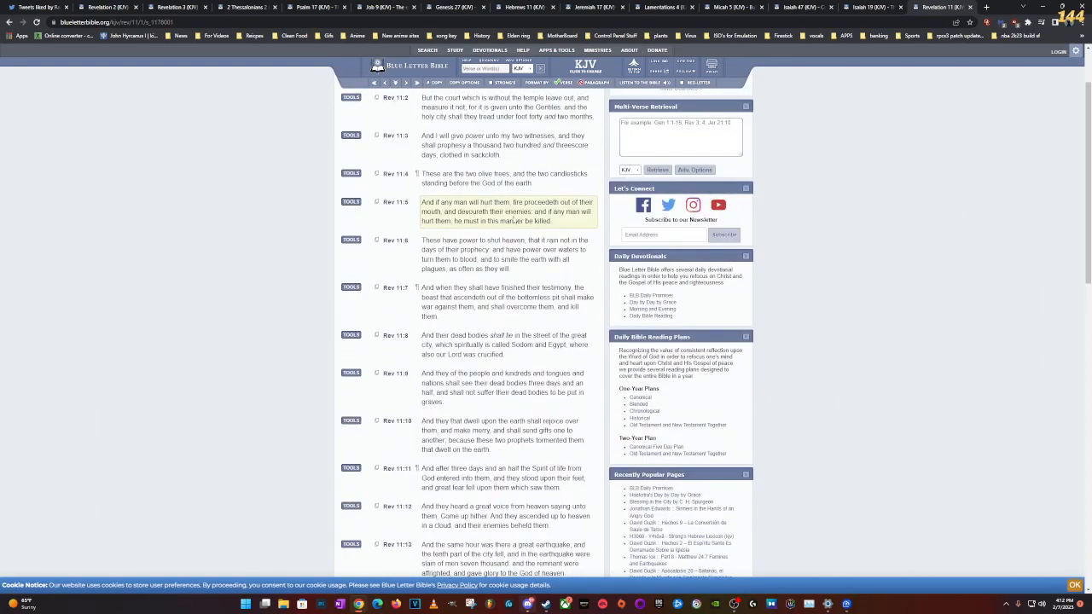
scroll(up, 3)
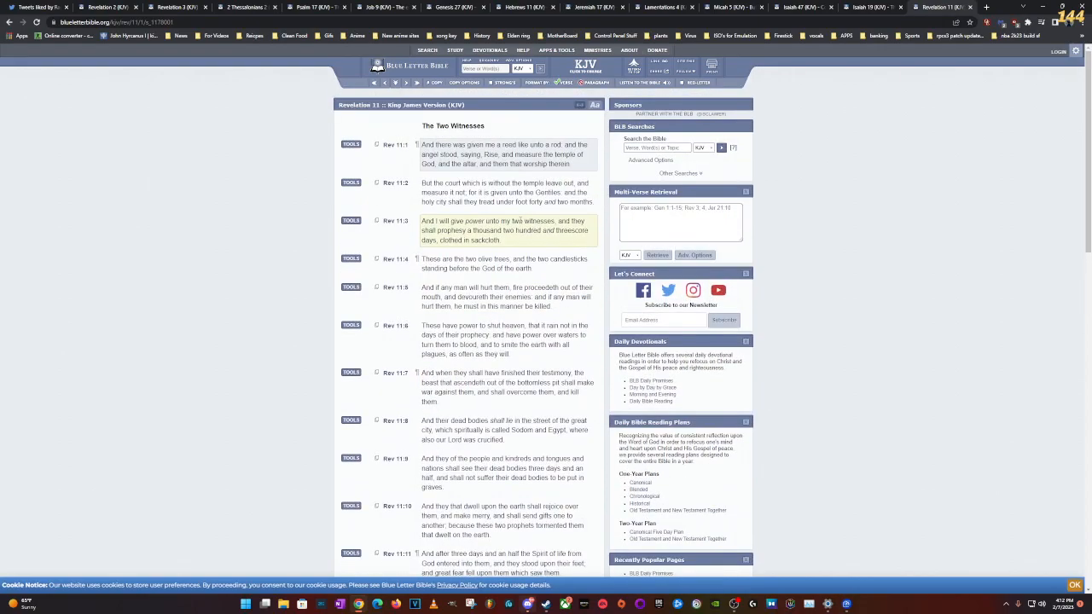
scroll(down, 3)
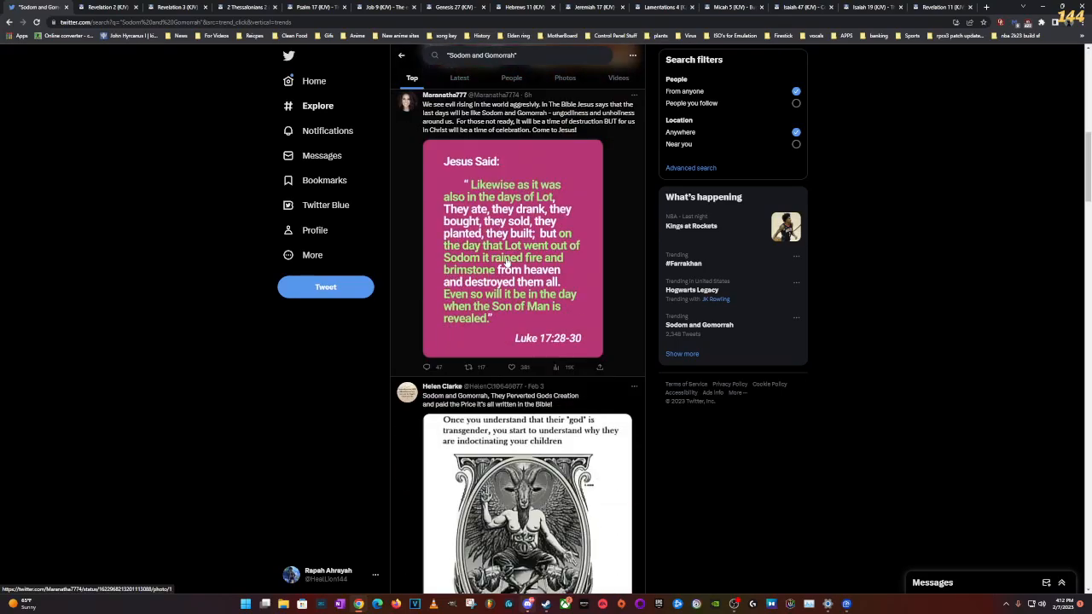
Step: Scroll through Twitter's Top 'Sodom and Gomorrah' results, then return to 2 Thessalonians 2
scroll(down, 3)
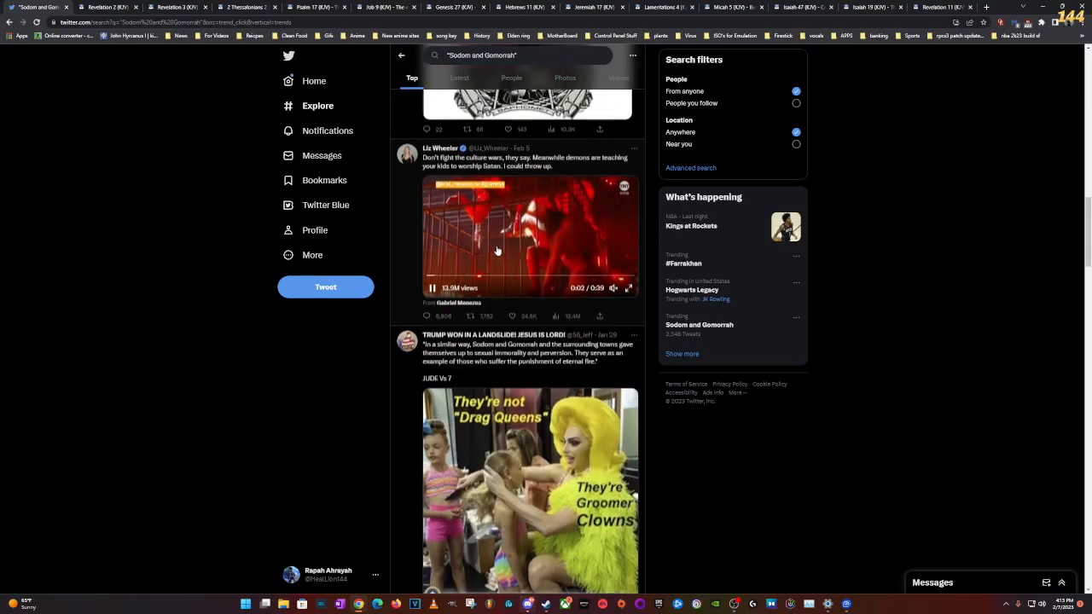
scroll(down, 3)
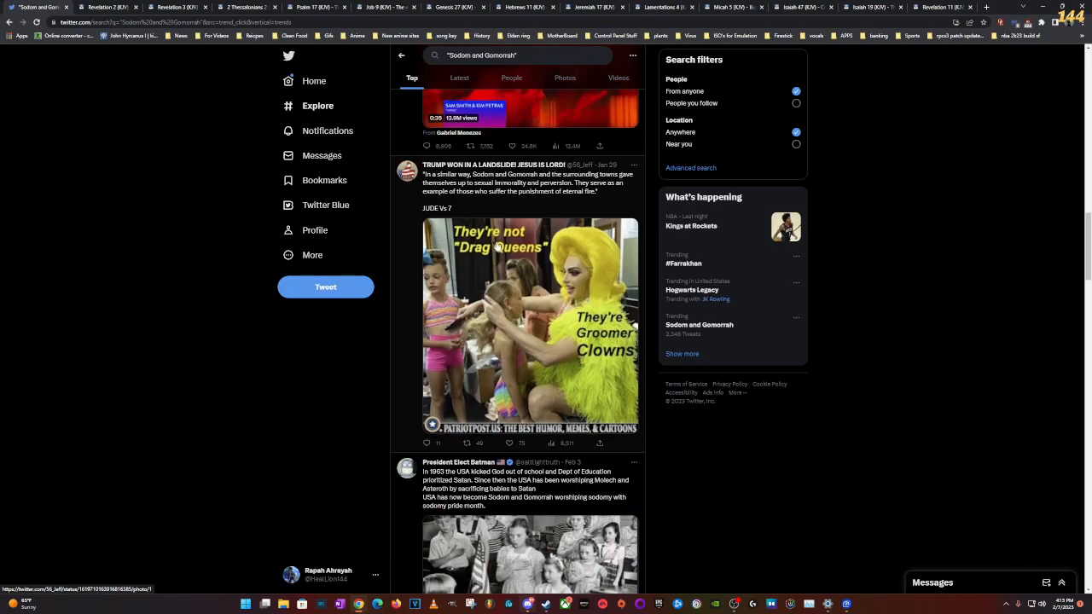
scroll(down, 3)
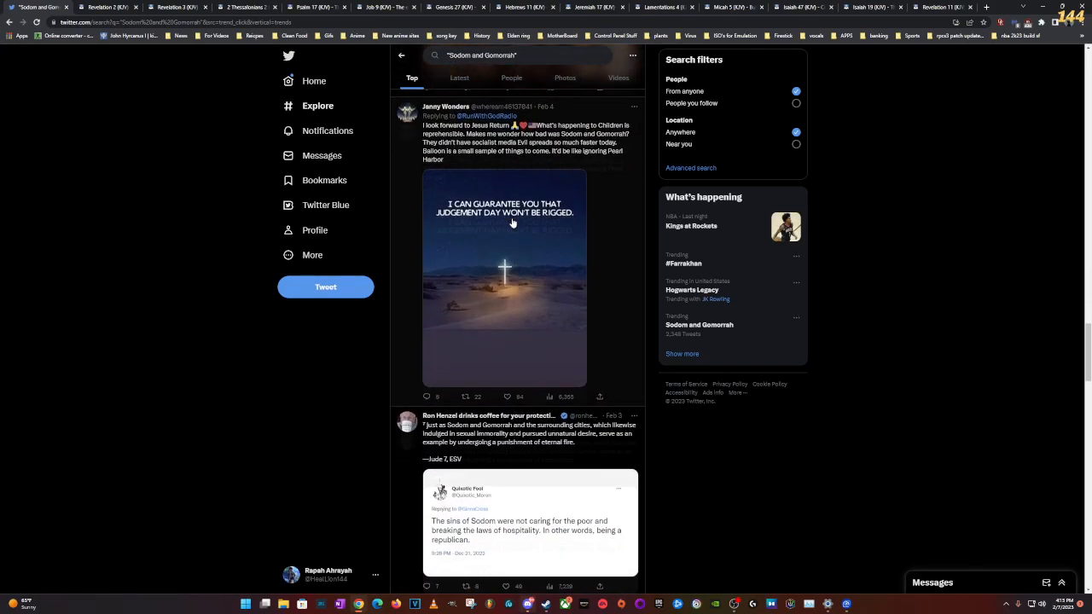
scroll(down, 3)
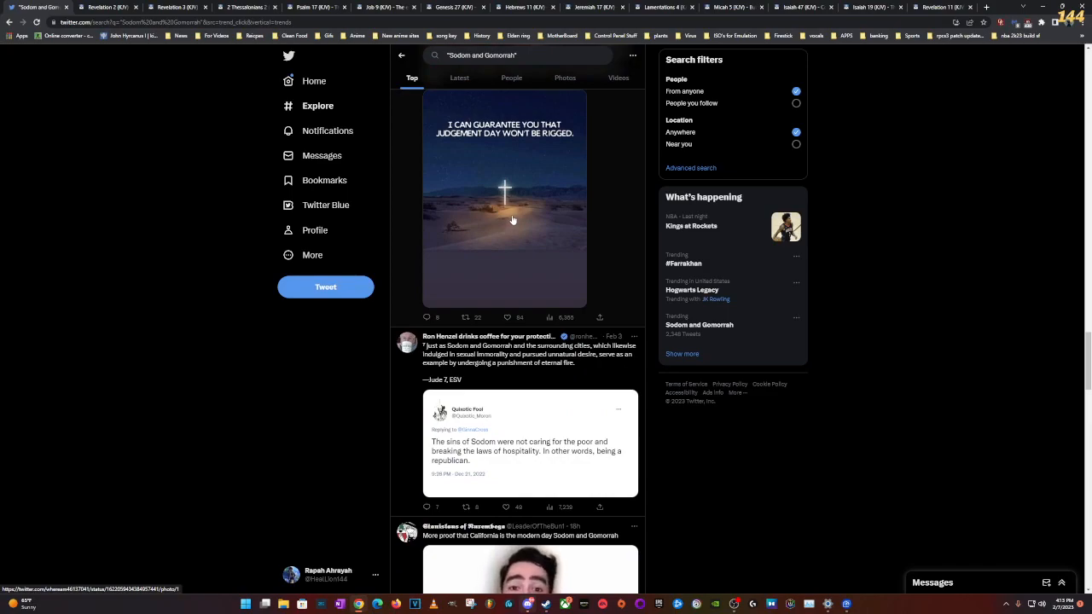
scroll(down, 3)
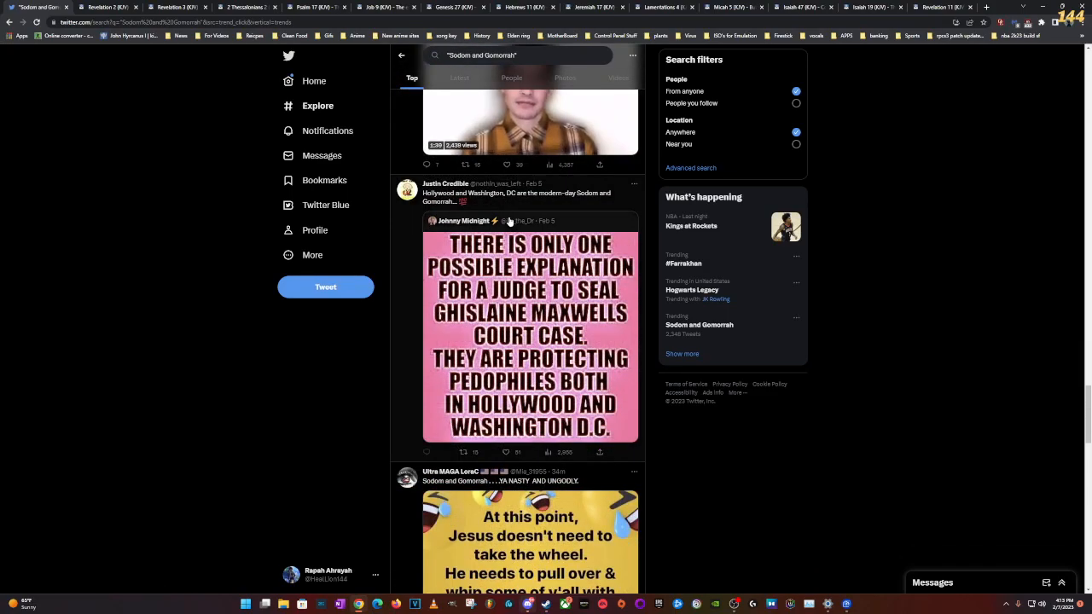
scroll(down, 3)
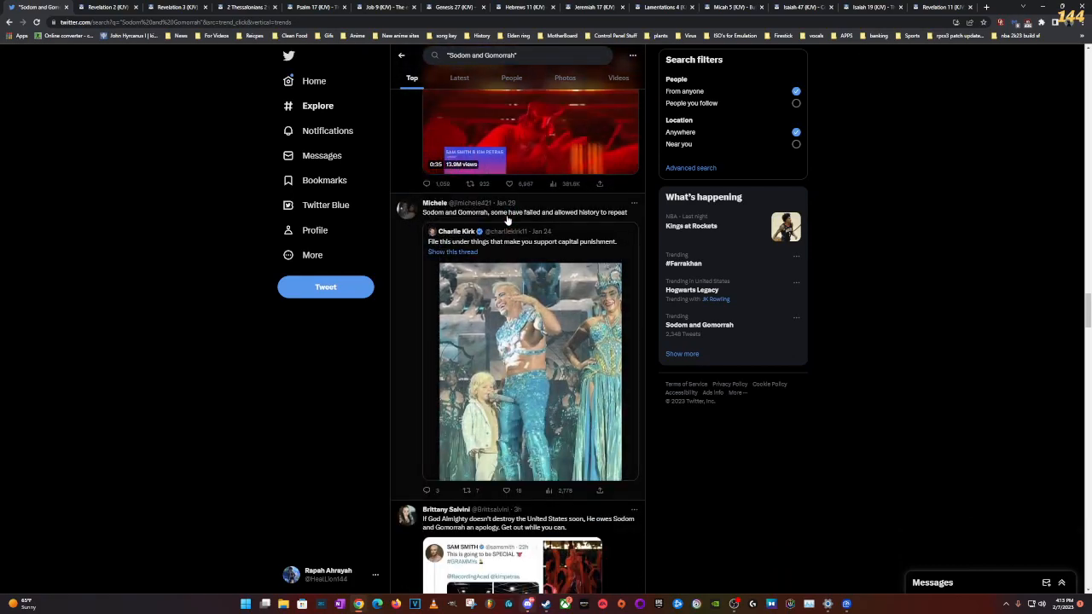
scroll(down, 3)
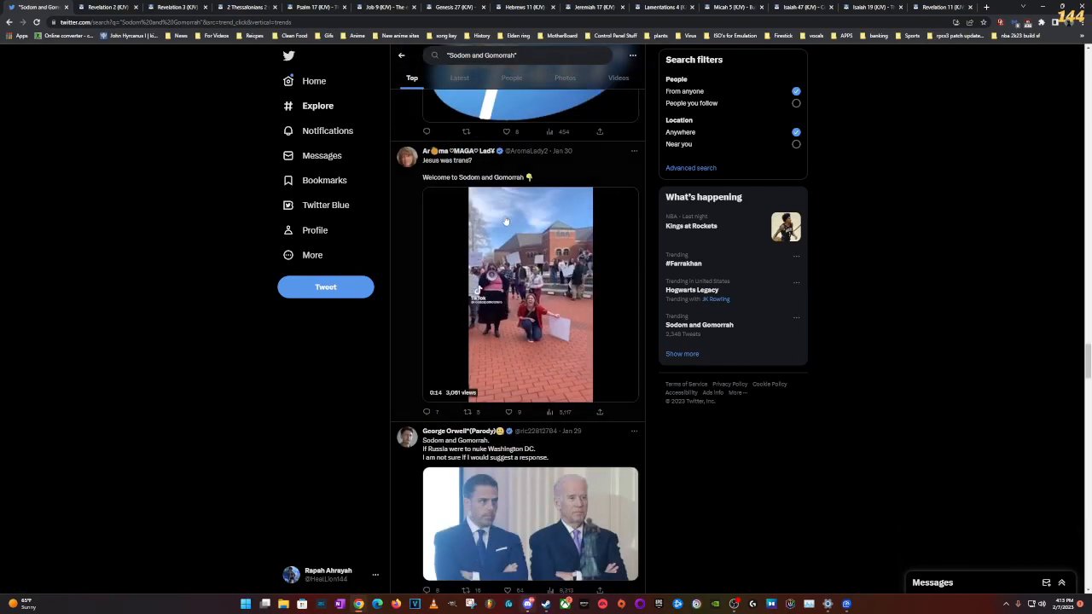
scroll(down, 3)
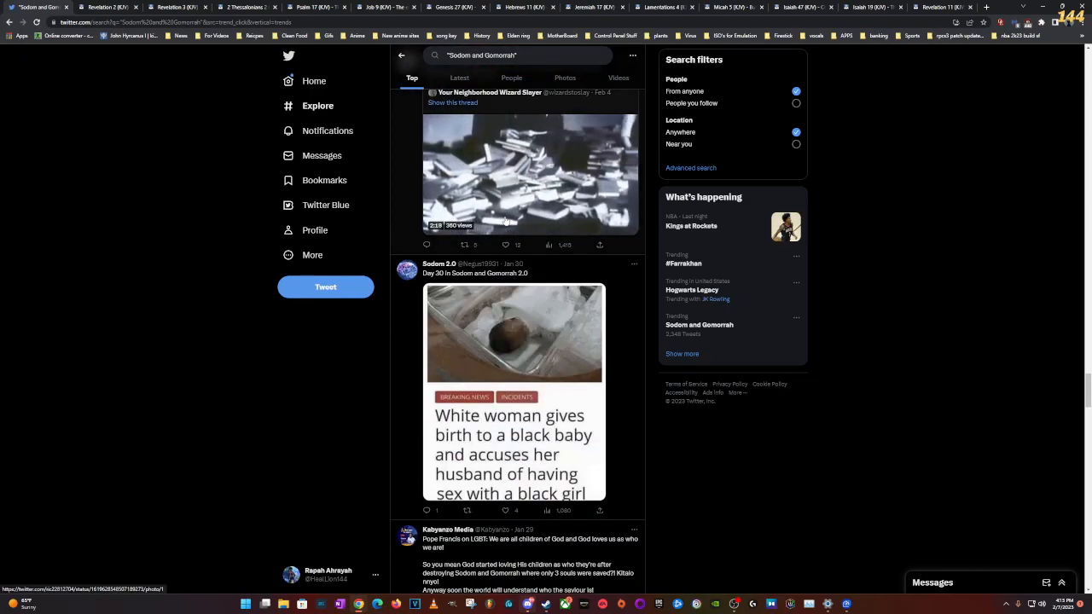
click(528, 171)
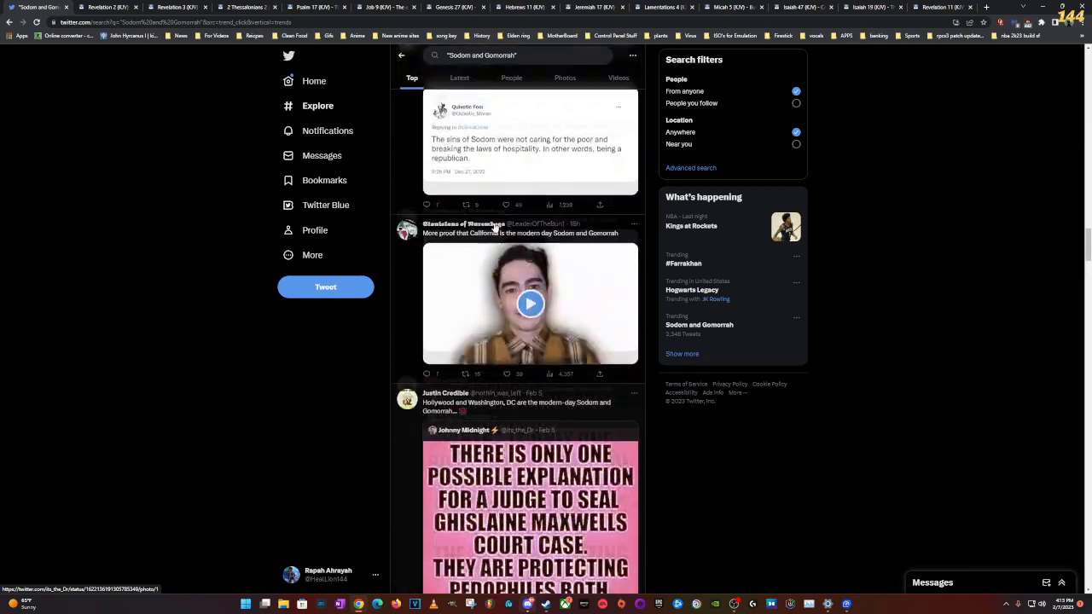
scroll(down, 3)
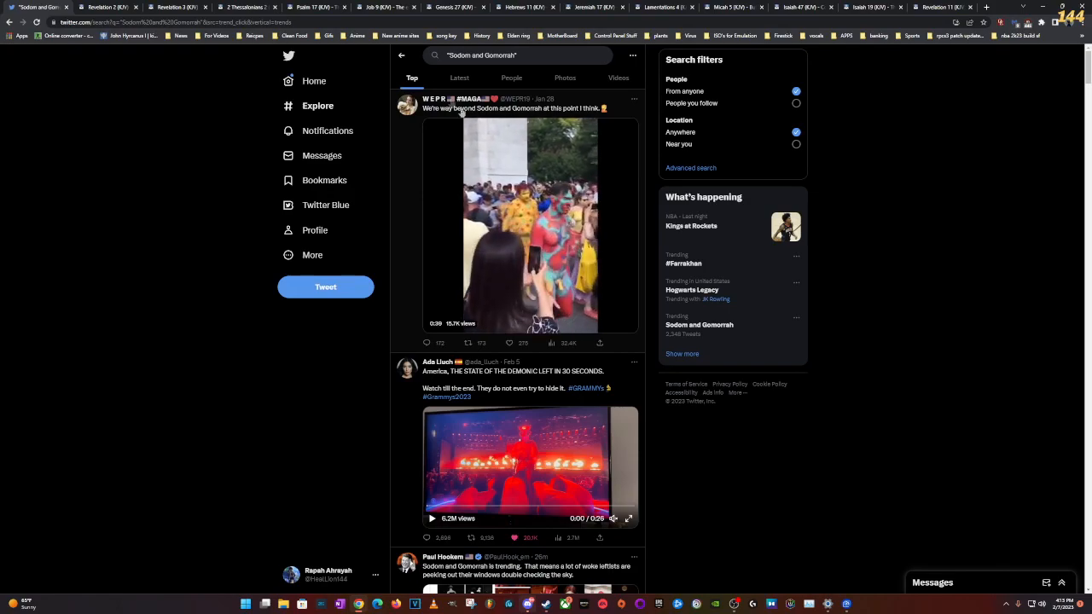
click(247, 7)
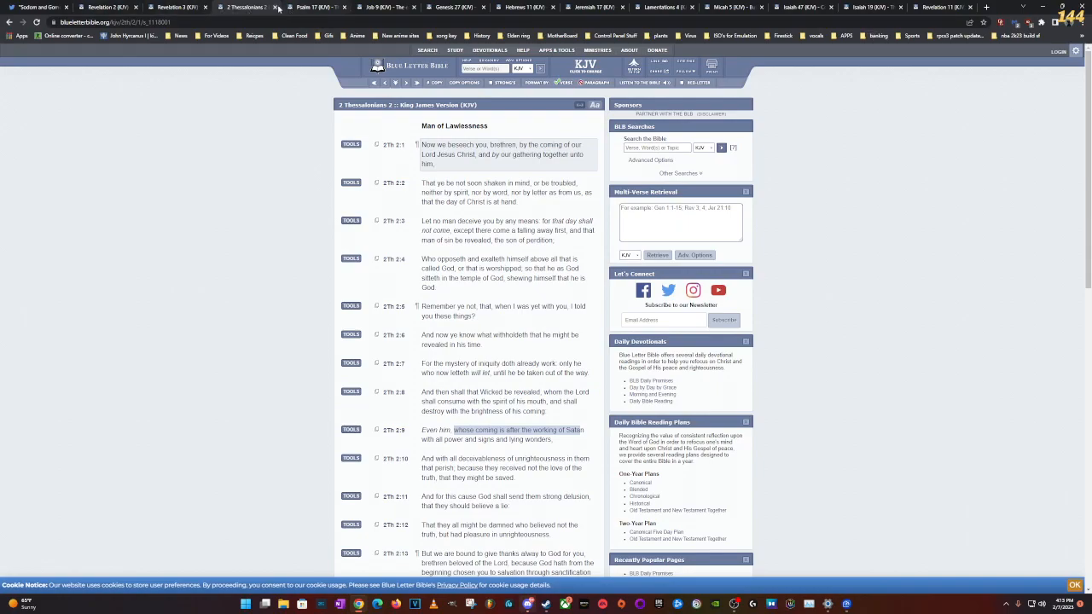
Step: Close the 2 Thessalonians 2, Hebrews 11 and Isaiah 47 chapter tabs
click(247, 7)
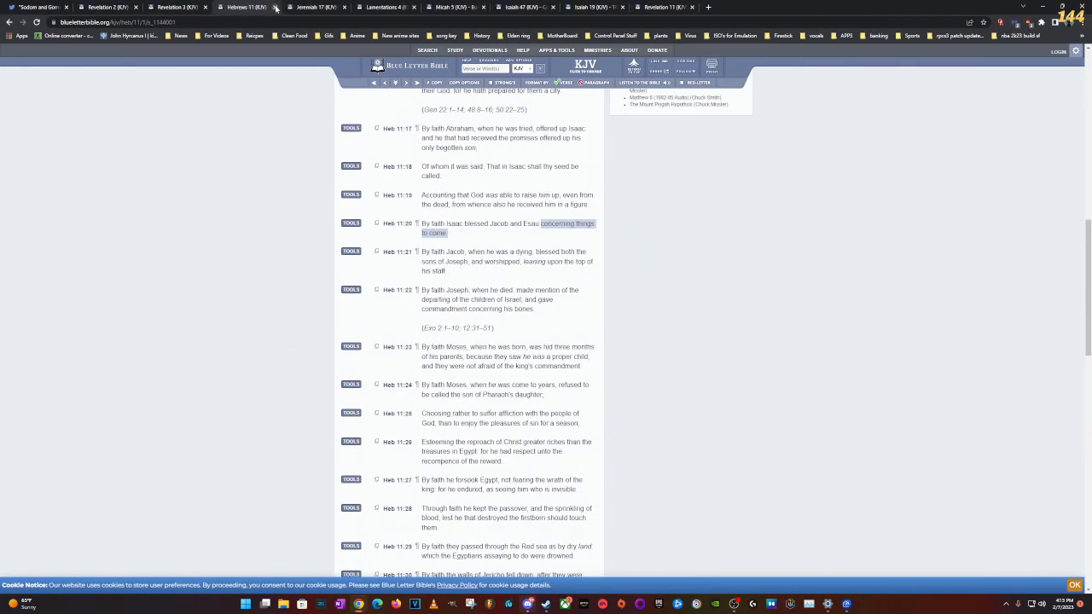
click(261, 7)
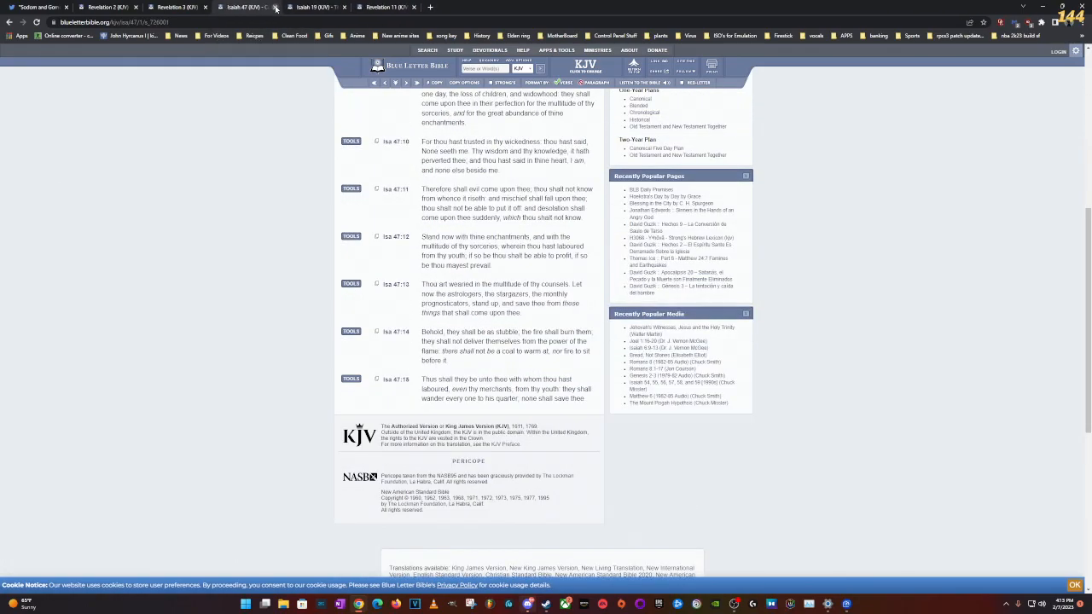
click(275, 7)
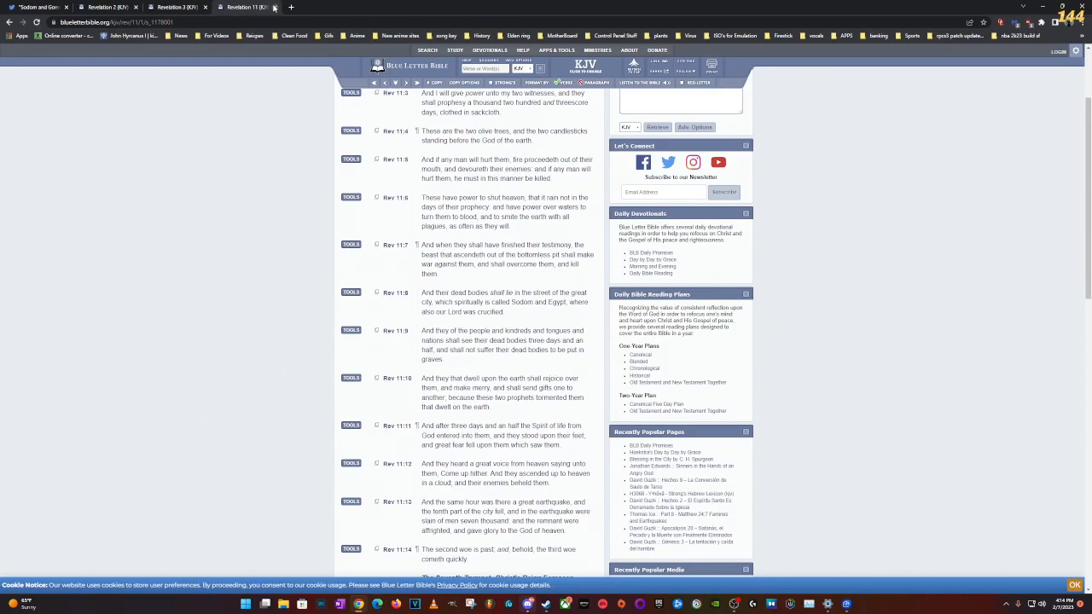
mouse_move(385, 160)
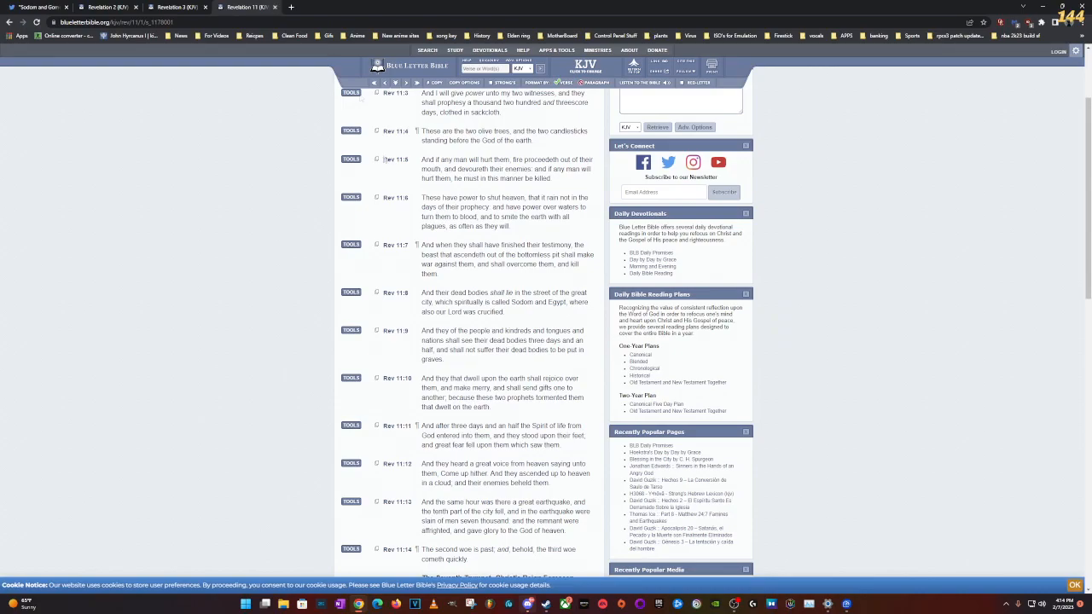